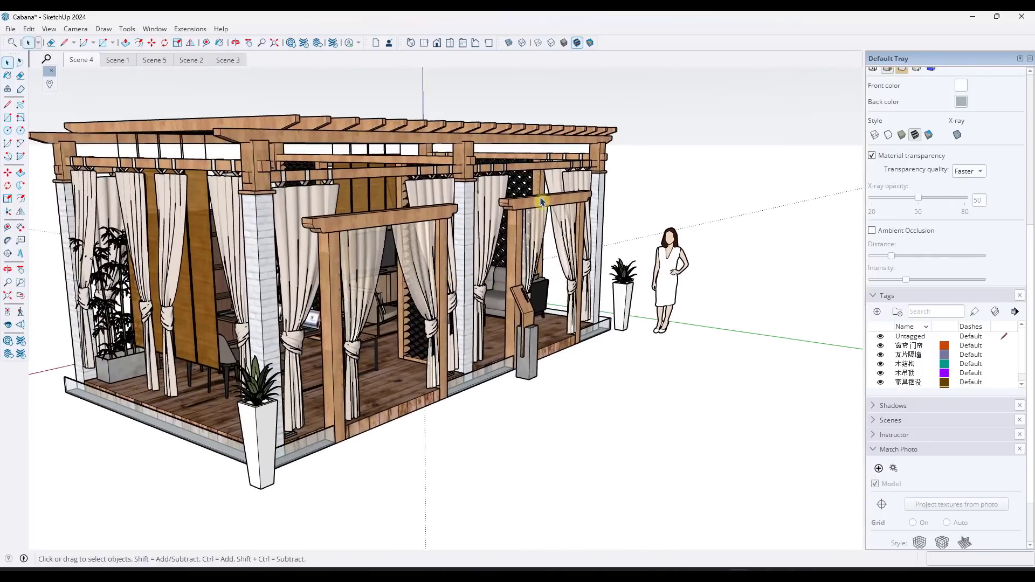
mouse_move(528, 306)
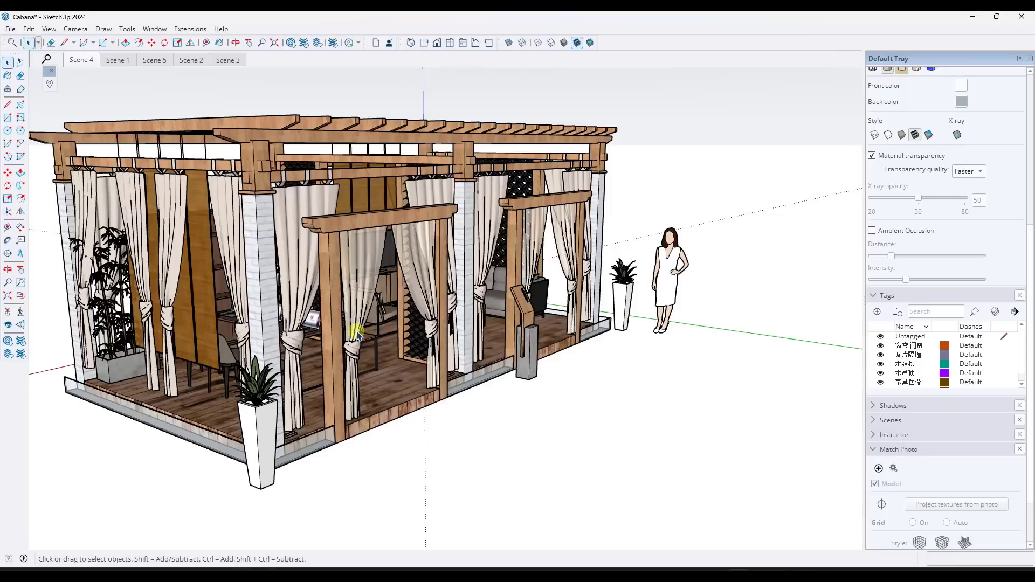
mouse_move(401, 314)
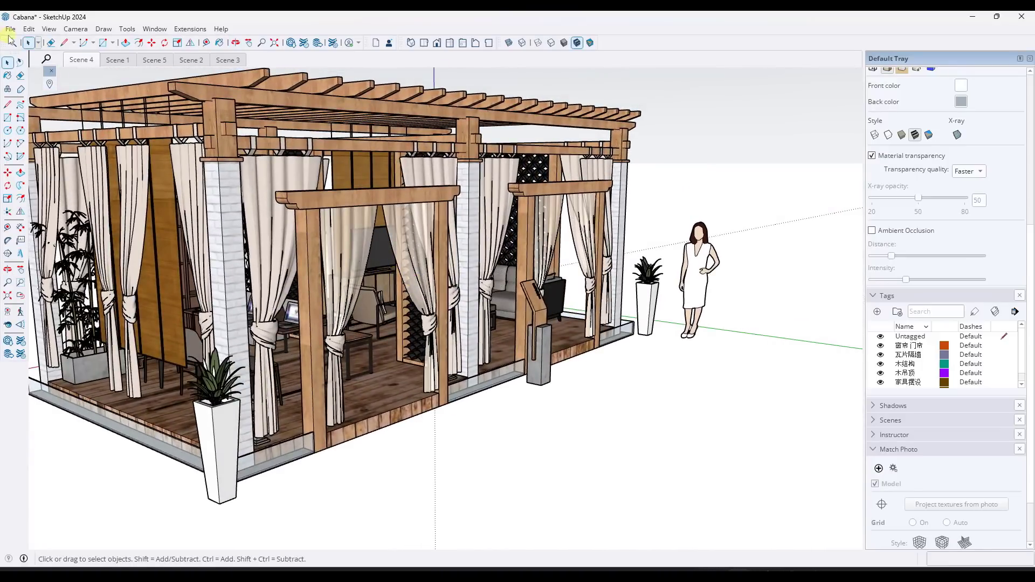
- Start Save As for the Cabana model and check that only SketchUp Models is offered as file type
left_click(9, 28)
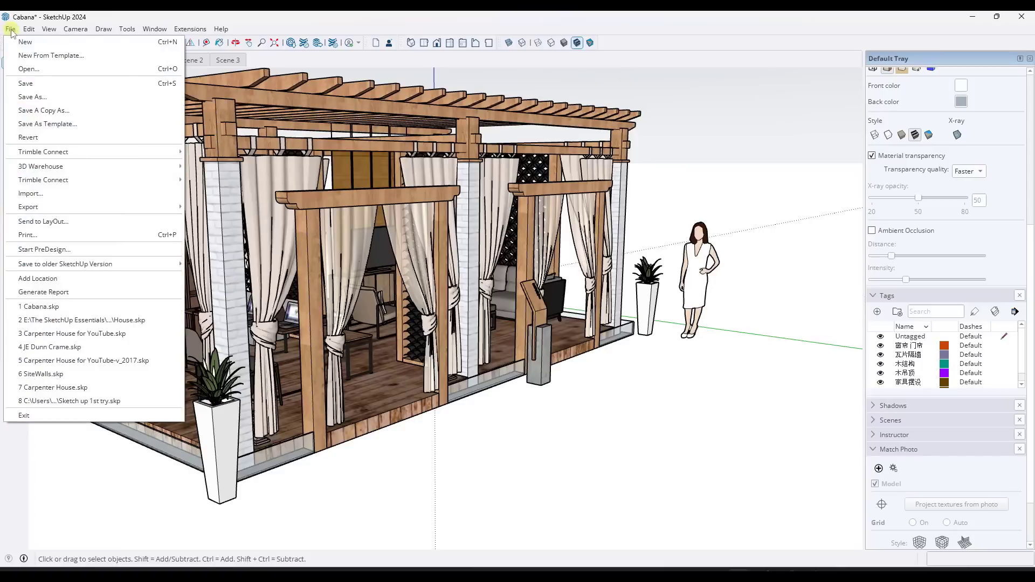
mouse_move(31, 97)
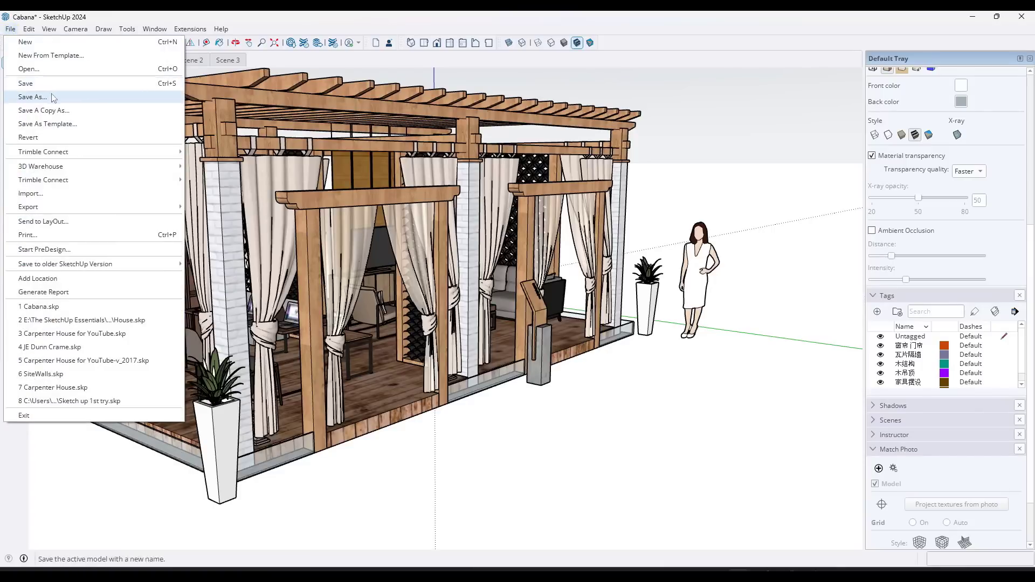
left_click(31, 96)
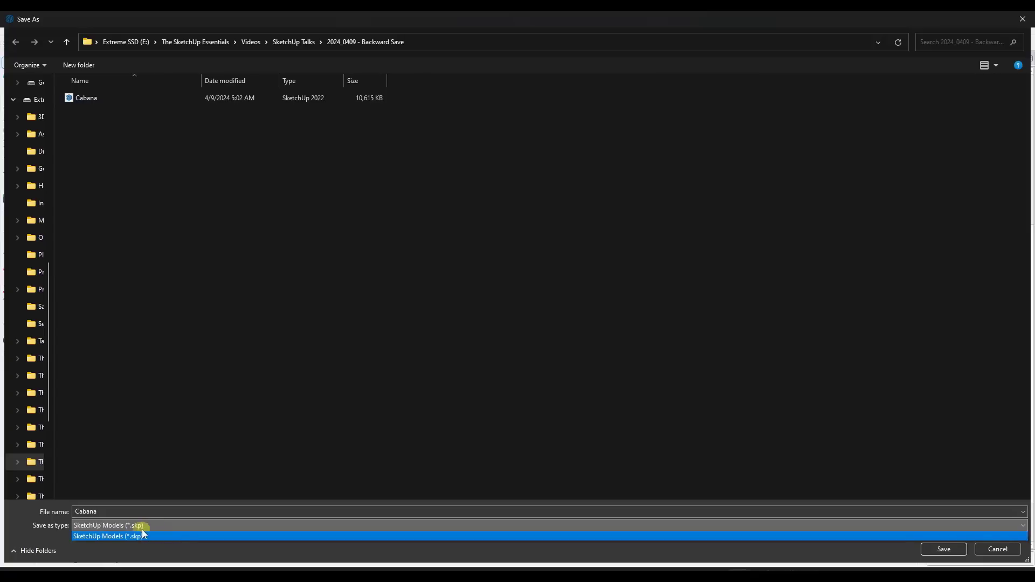
mouse_move(154, 527)
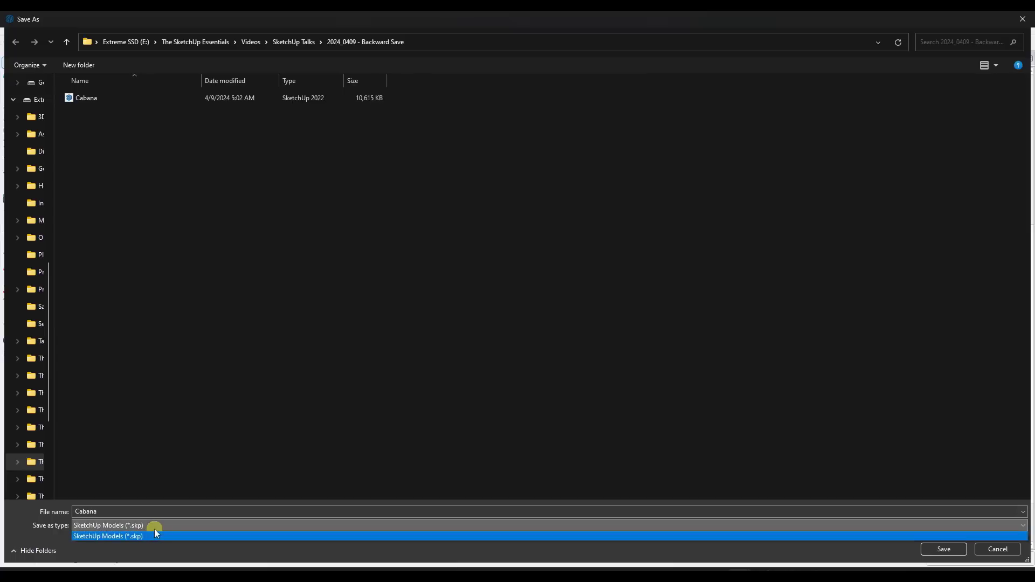
left_click(108, 536)
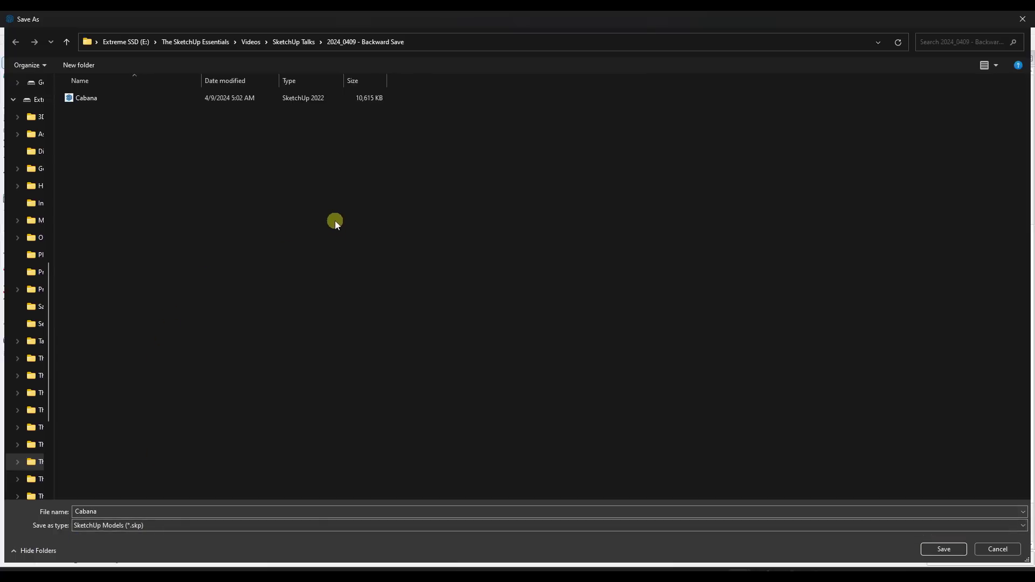
mouse_move(340, 217)
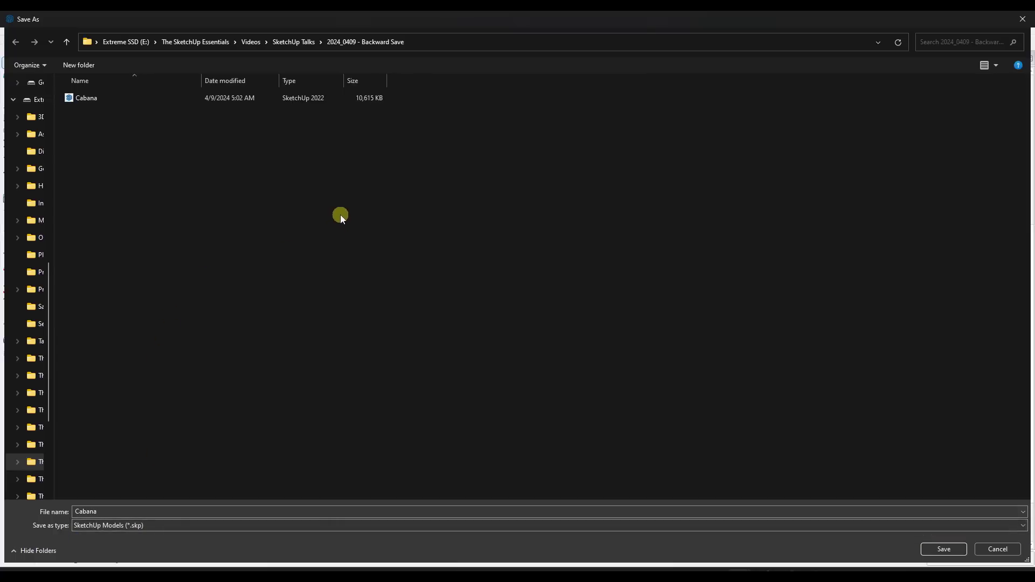
mouse_move(358, 217)
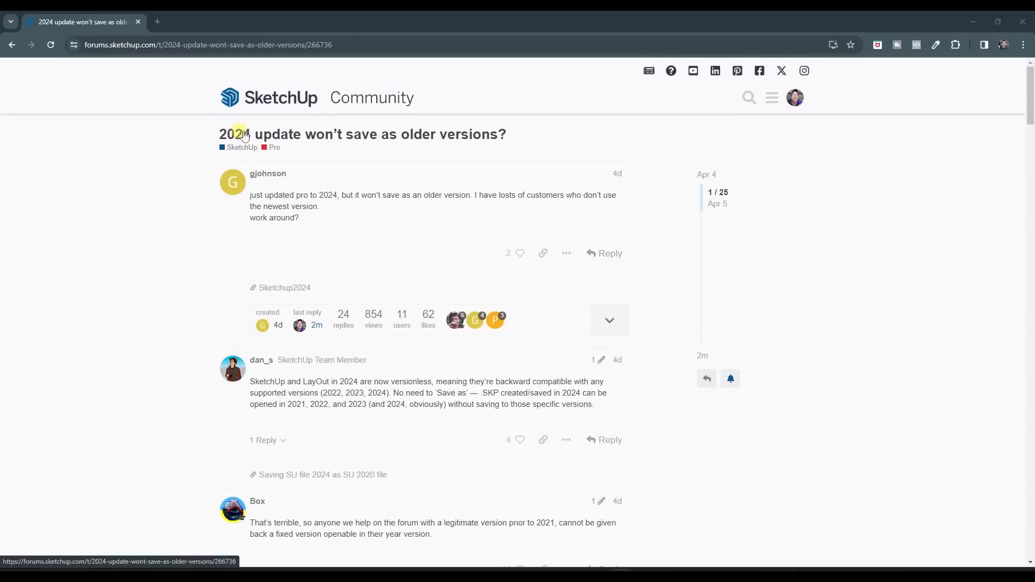
mouse_move(396, 135)
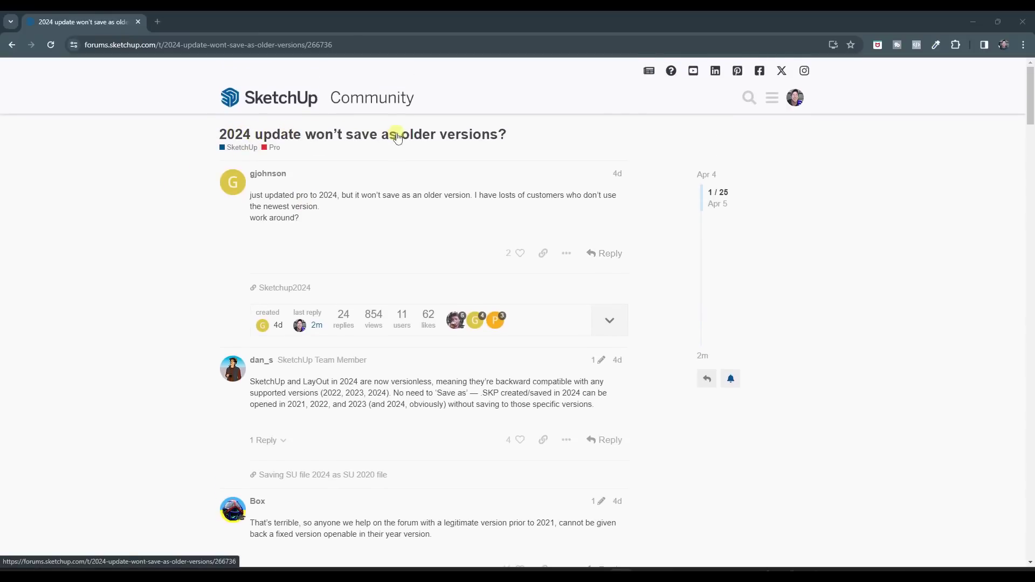
mouse_move(428, 171)
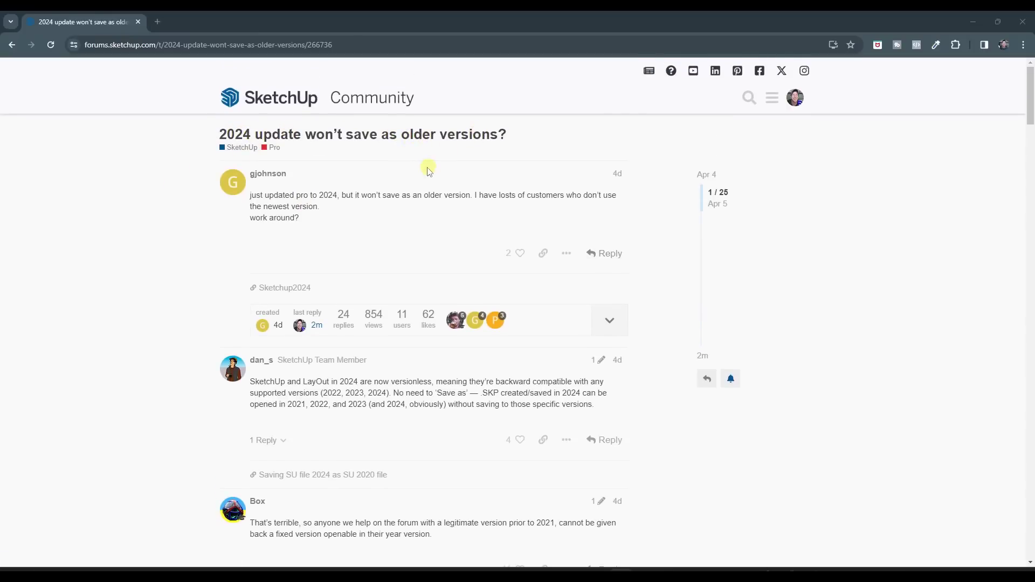
- Scroll through the '2024 update won't save as older versions' forum thread replies
scroll("down", 3)
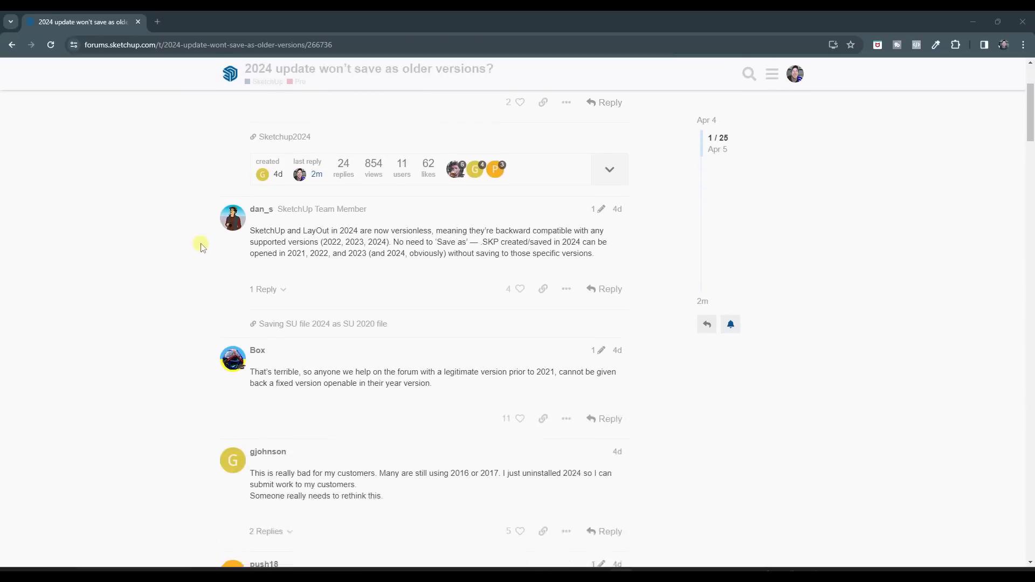
scroll("down", 3)
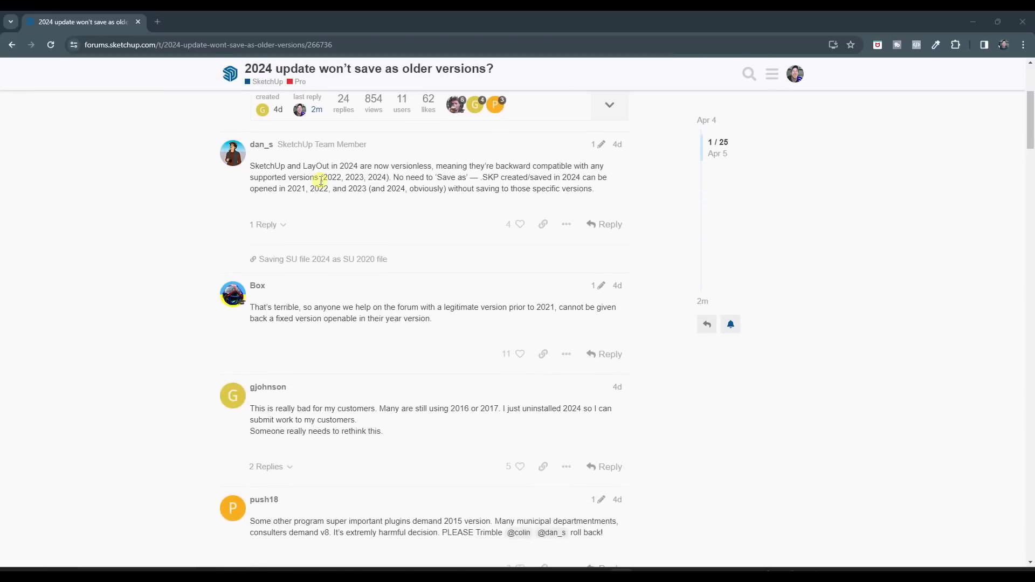
mouse_move(386, 199)
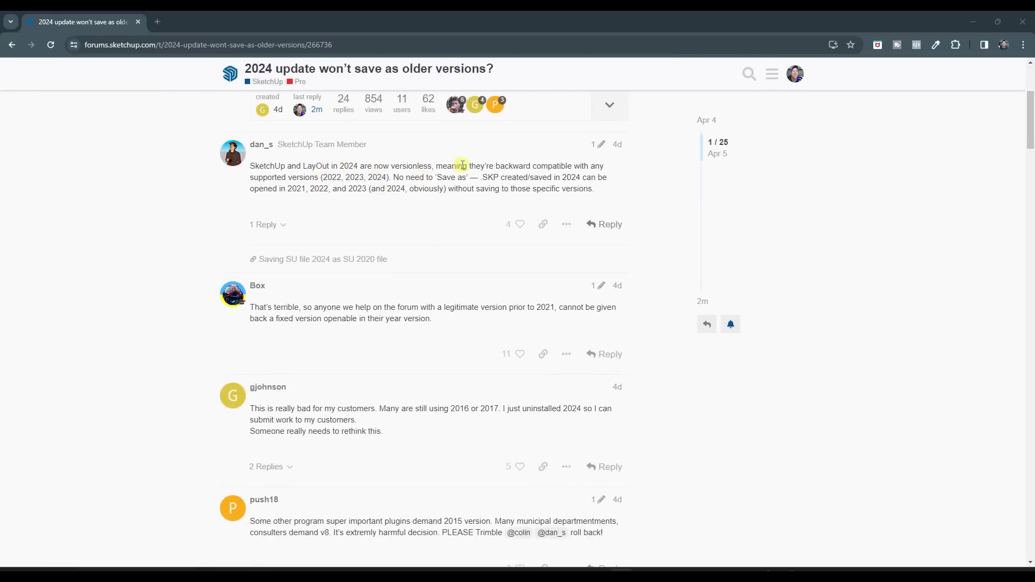
mouse_move(503, 166)
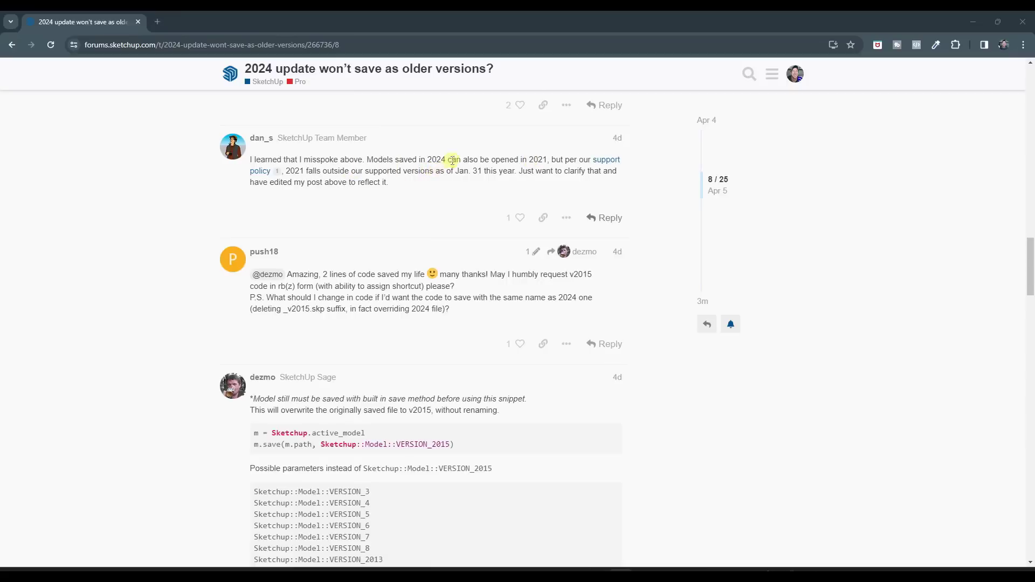
mouse_move(449, 157)
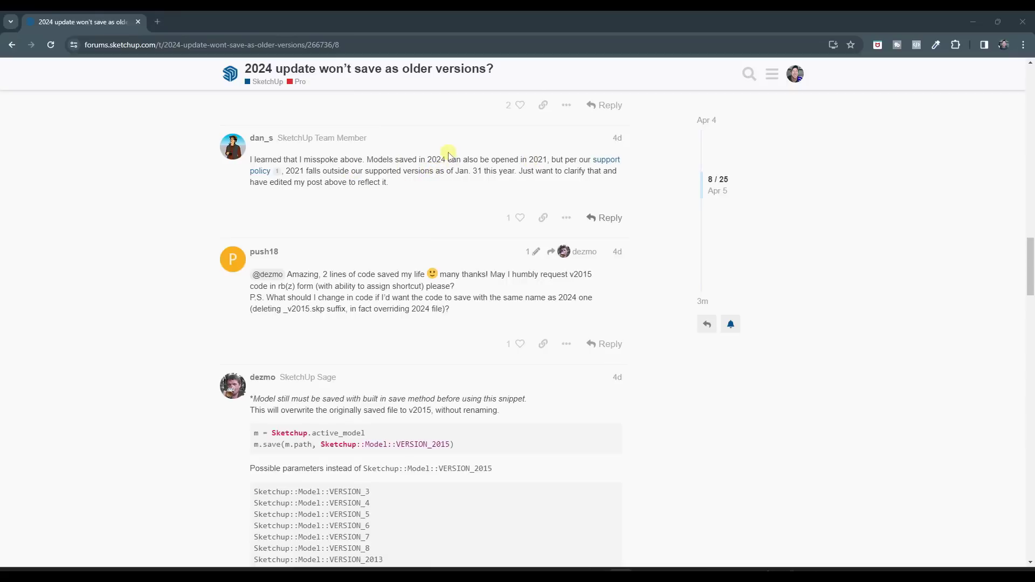
scroll("up", 3)
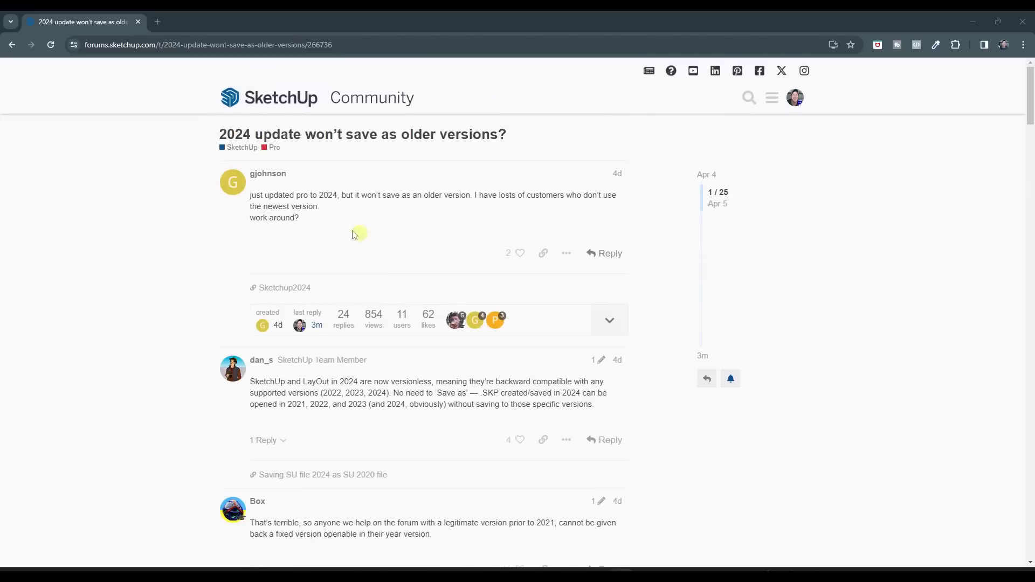
mouse_move(231, 321)
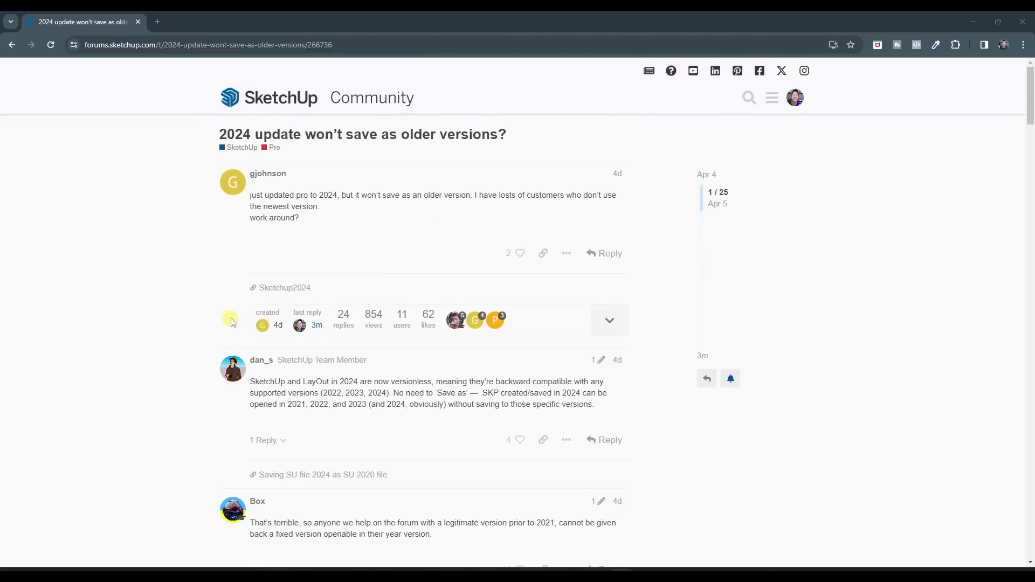
scroll("down", 3)
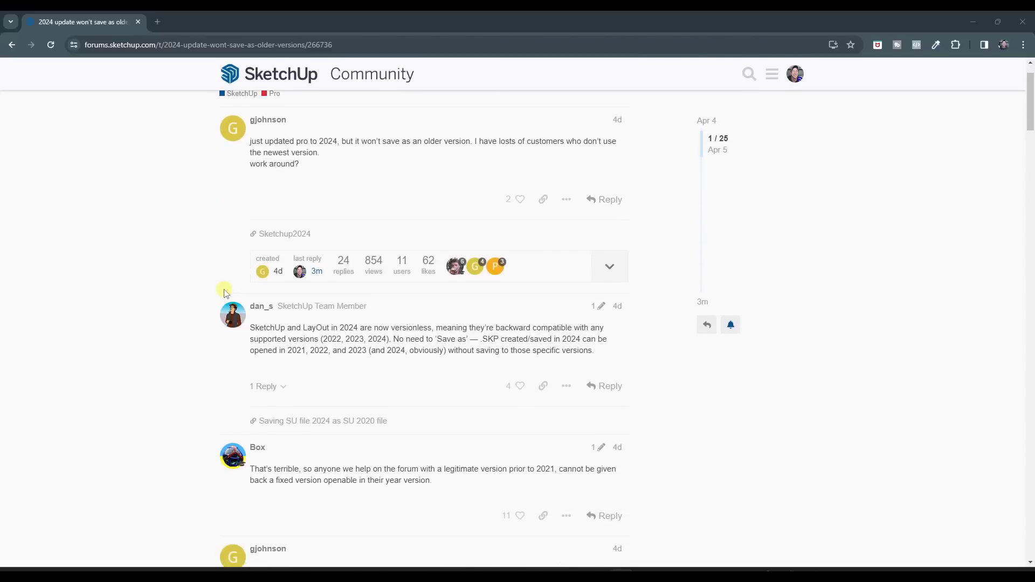
mouse_move(152, 302)
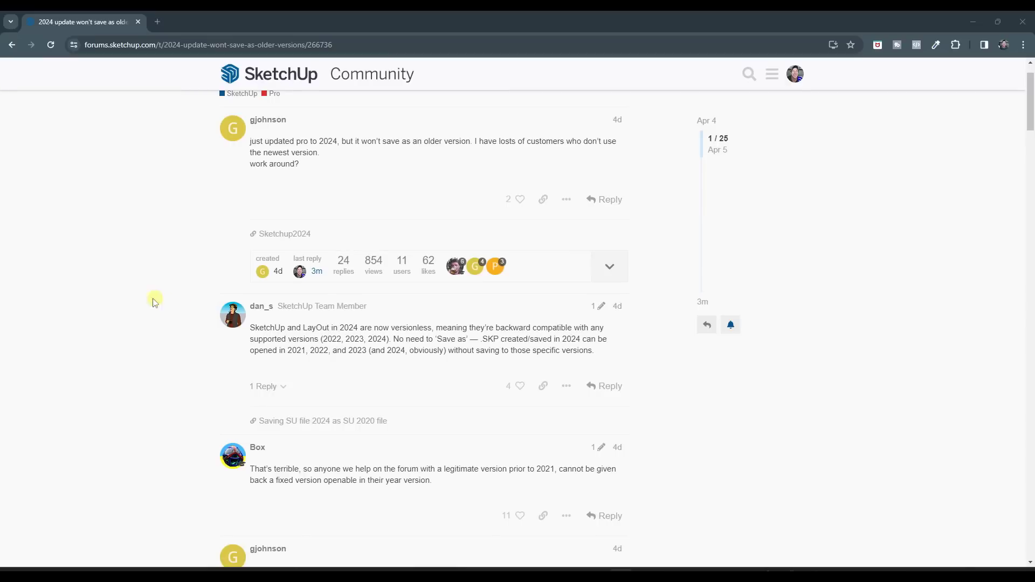
mouse_move(110, 425)
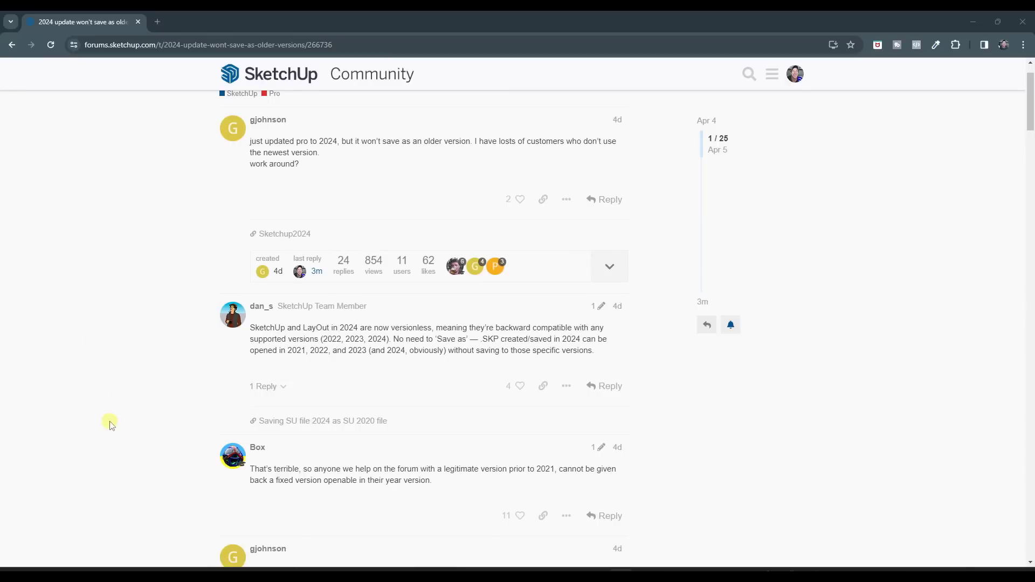
mouse_move(151, 299)
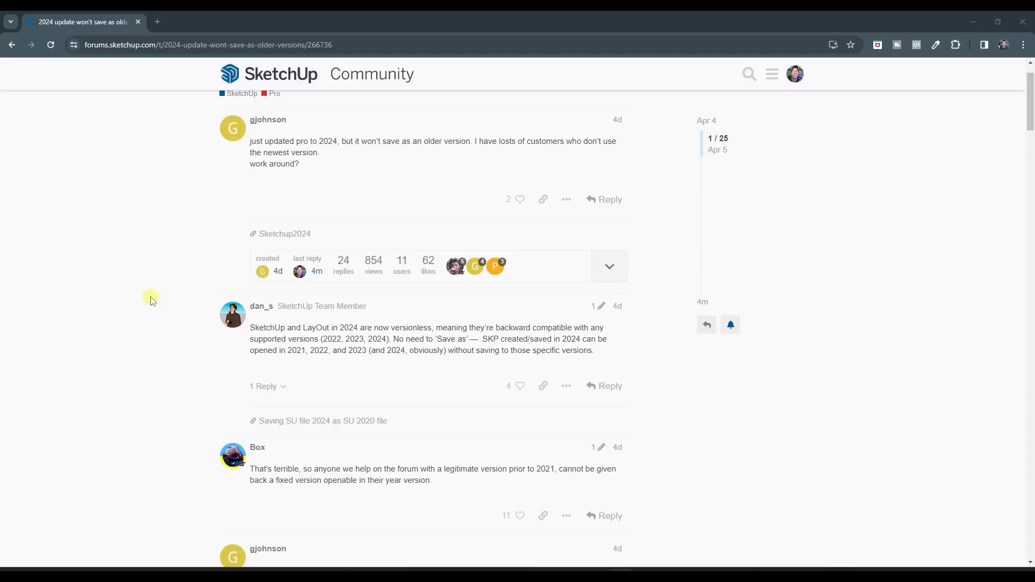
mouse_move(241, 414)
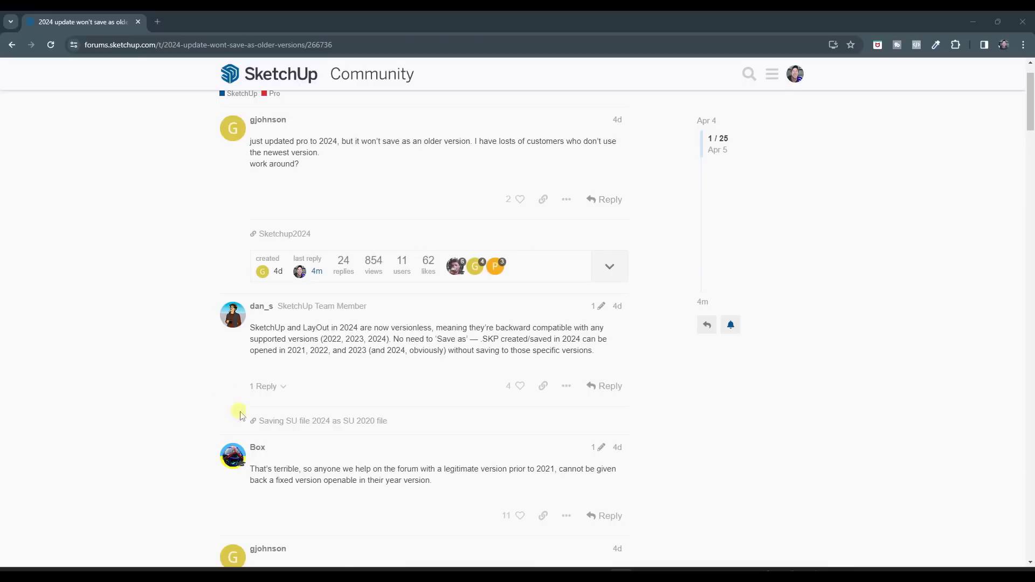
mouse_move(754, 412)
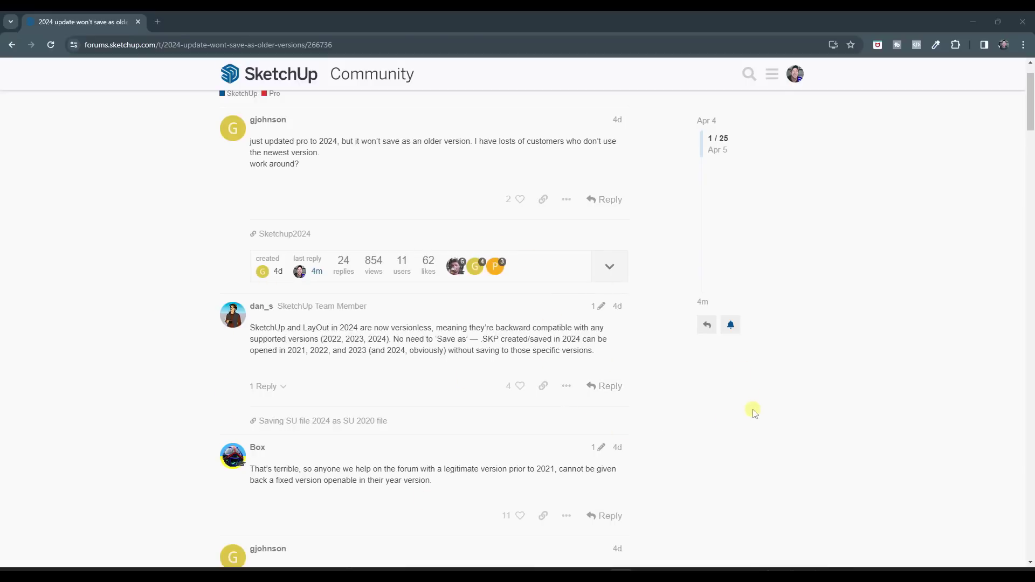
mouse_move(591, 369)
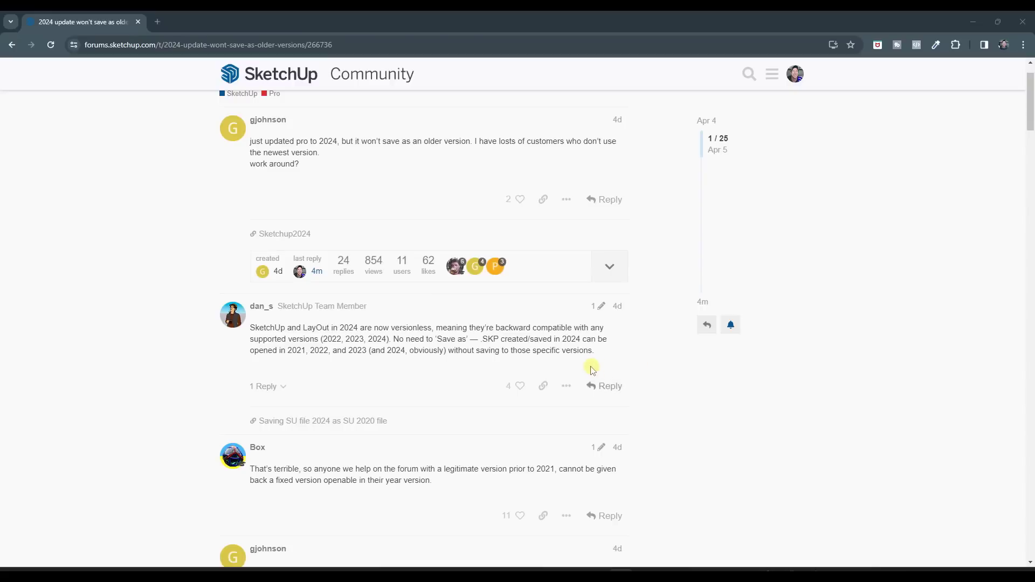
mouse_move(158, 342)
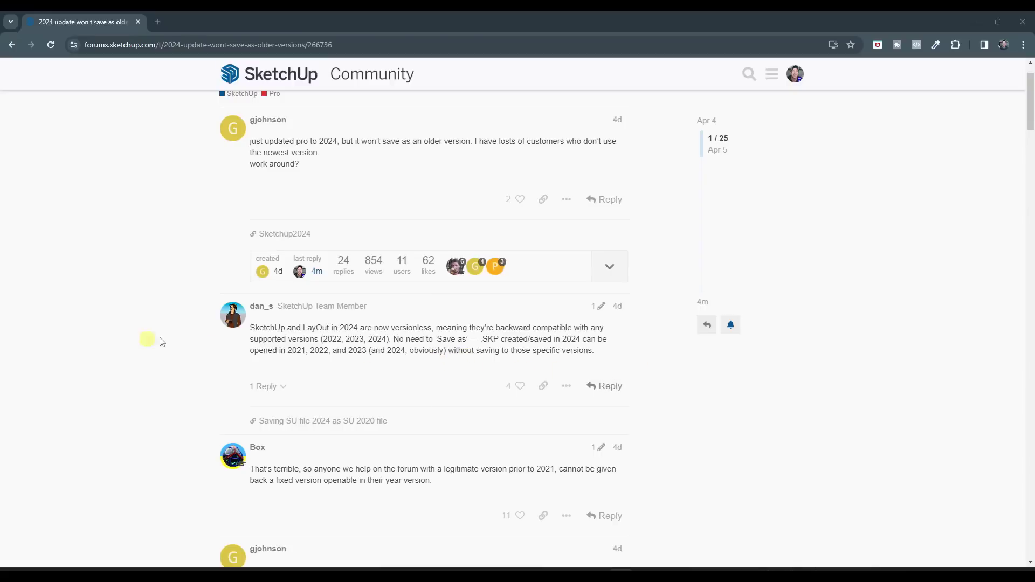
scroll("down", 3)
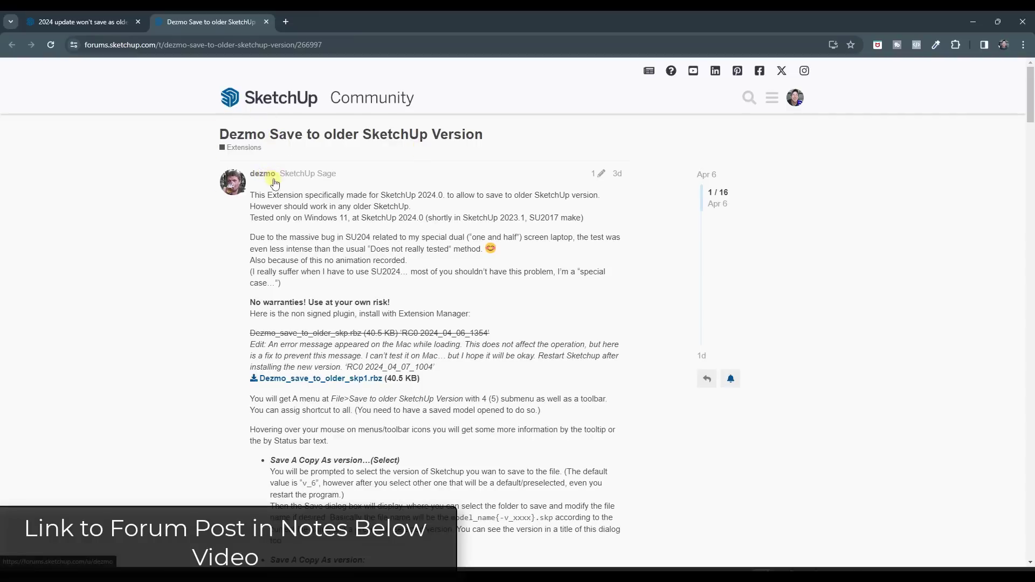
mouse_move(243, 148)
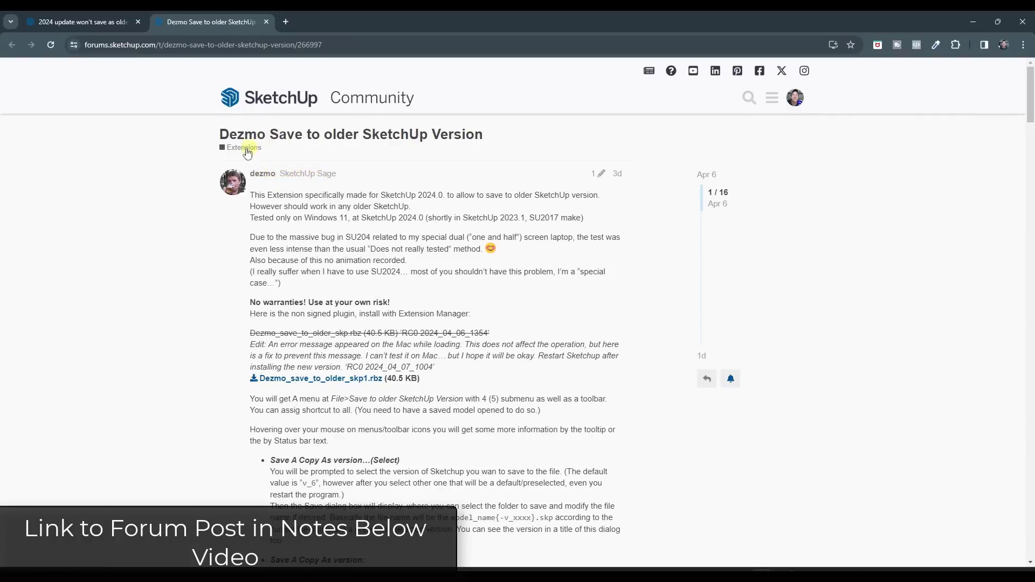
mouse_move(289, 178)
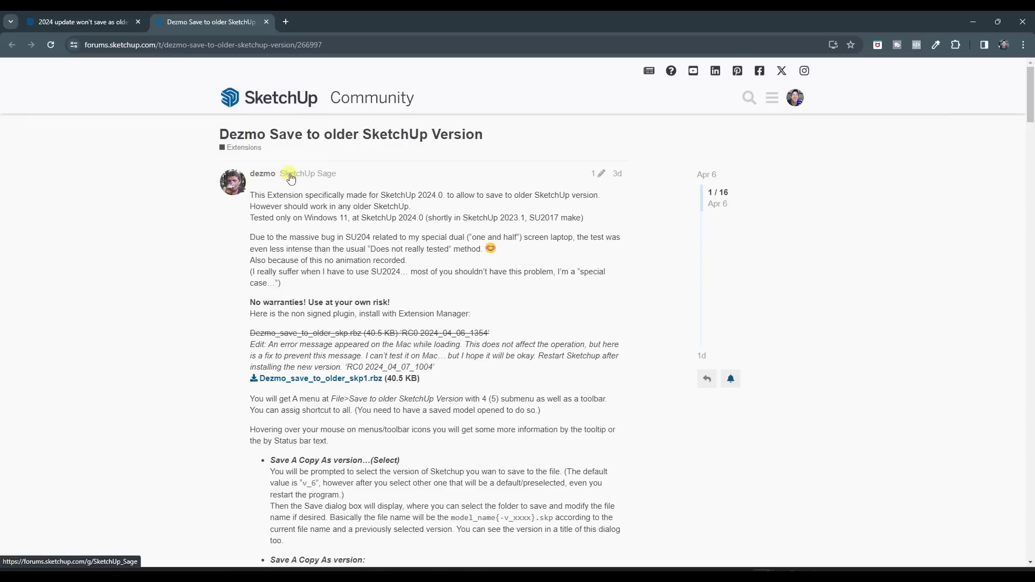
mouse_move(326, 192)
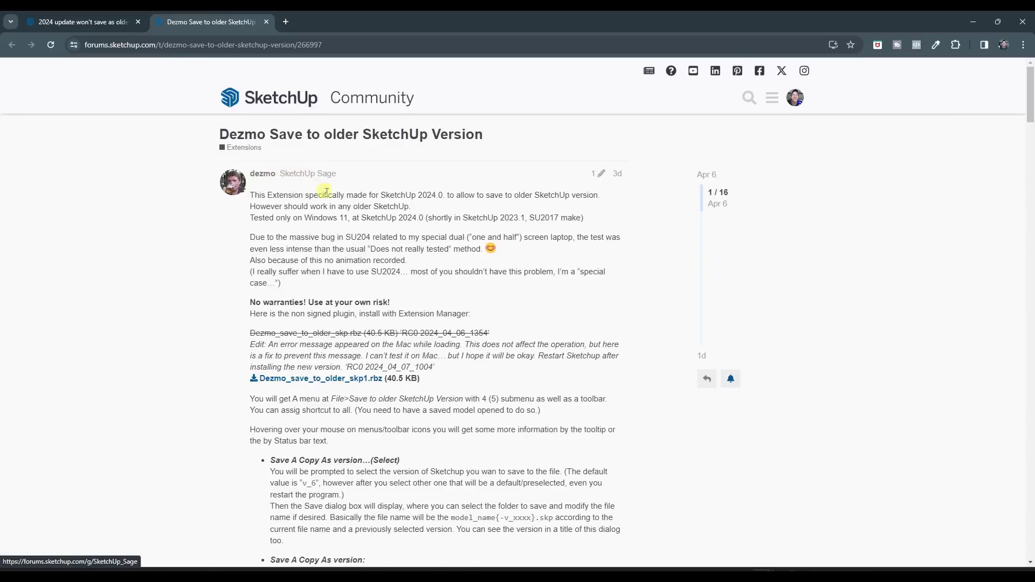
mouse_move(316, 207)
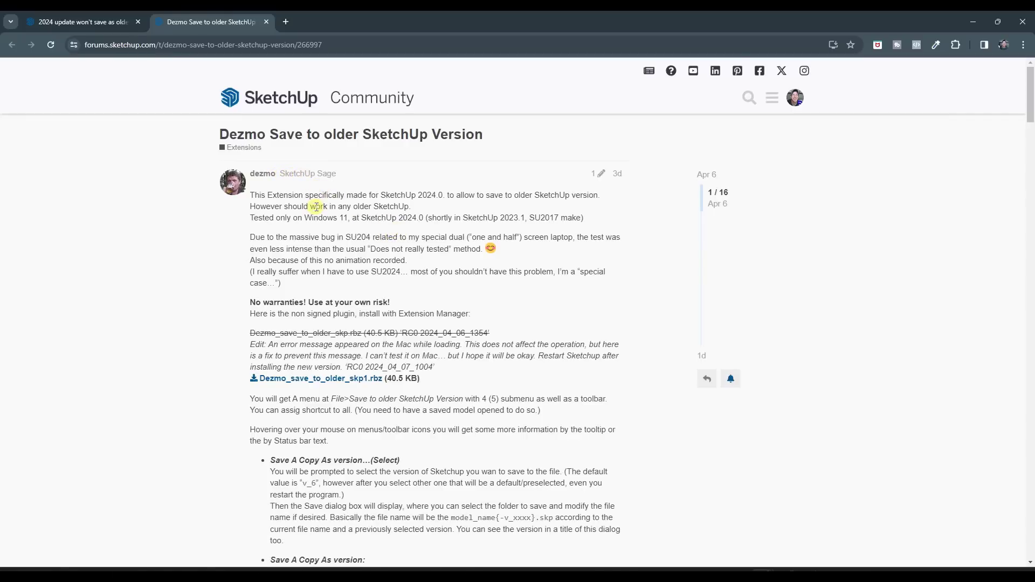
mouse_move(326, 180)
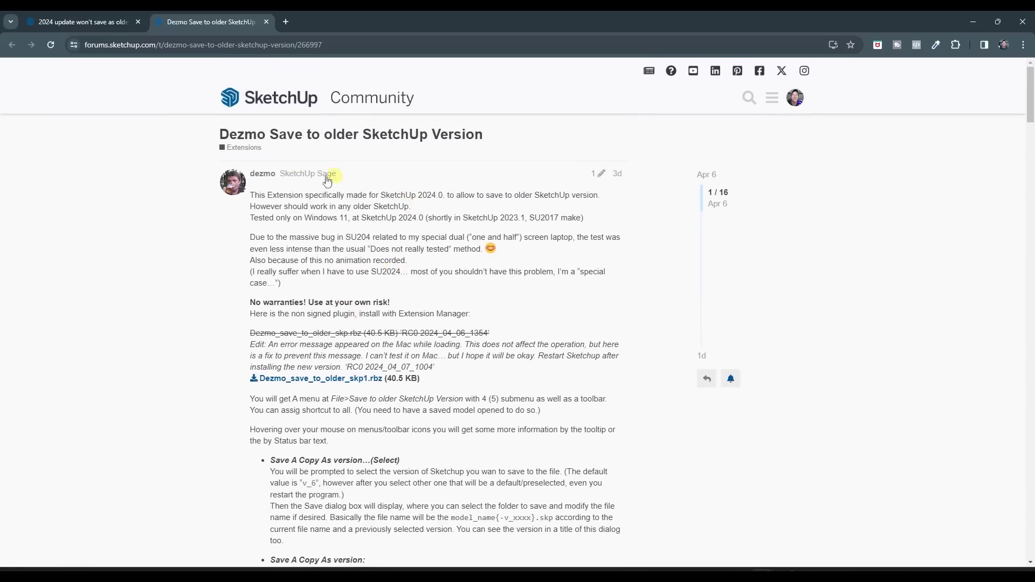
mouse_move(374, 202)
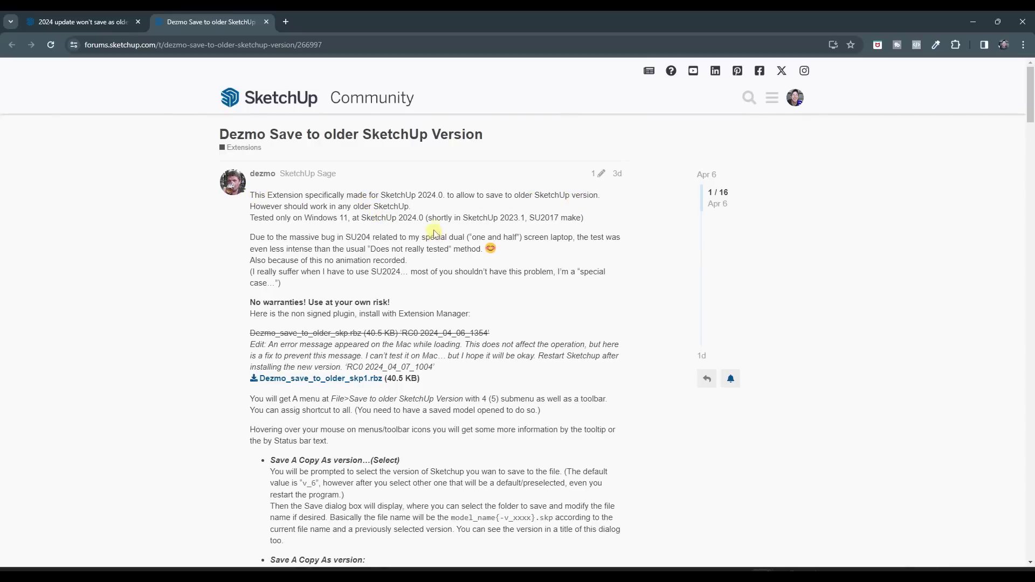
- Scroll the Dezmo extension post to the .rbz download link and usage notes
scroll("down", 3)
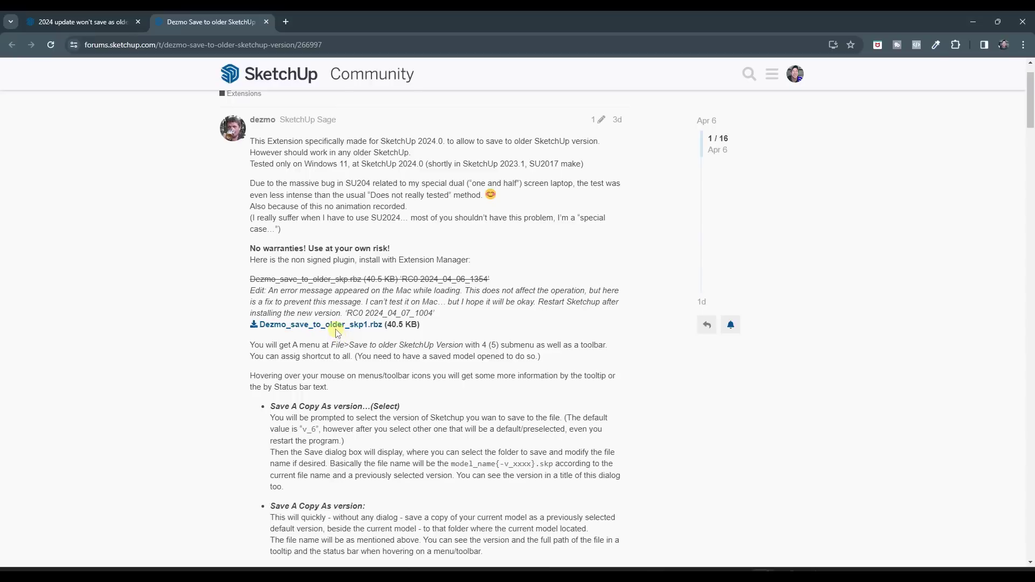
mouse_move(337, 325)
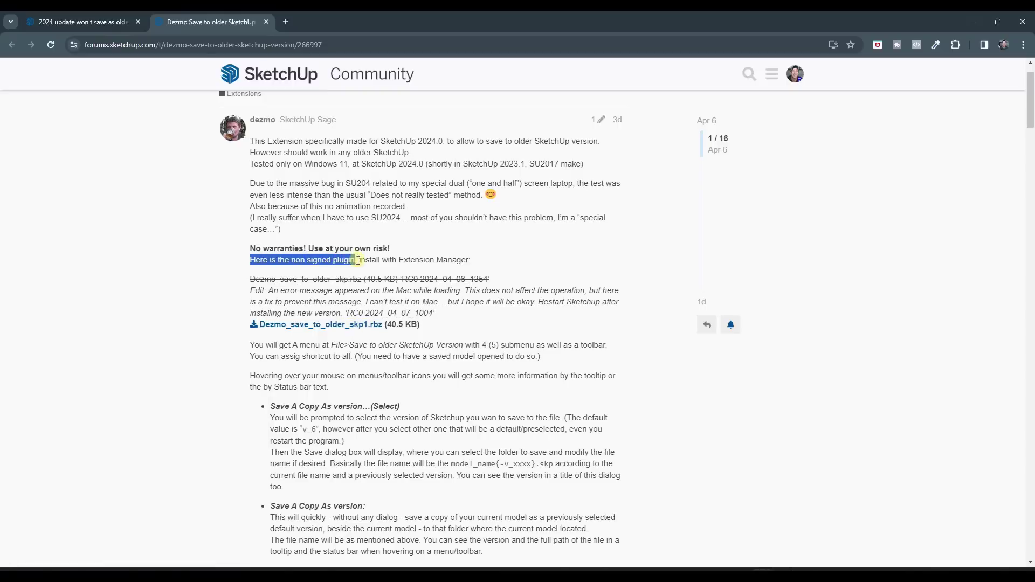
left_click(355, 260)
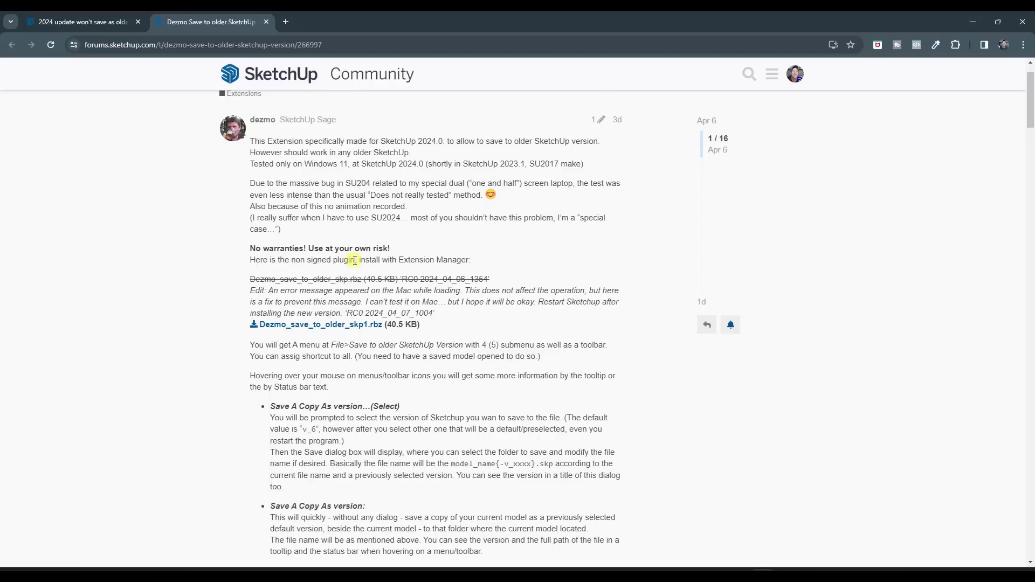
mouse_move(339, 324)
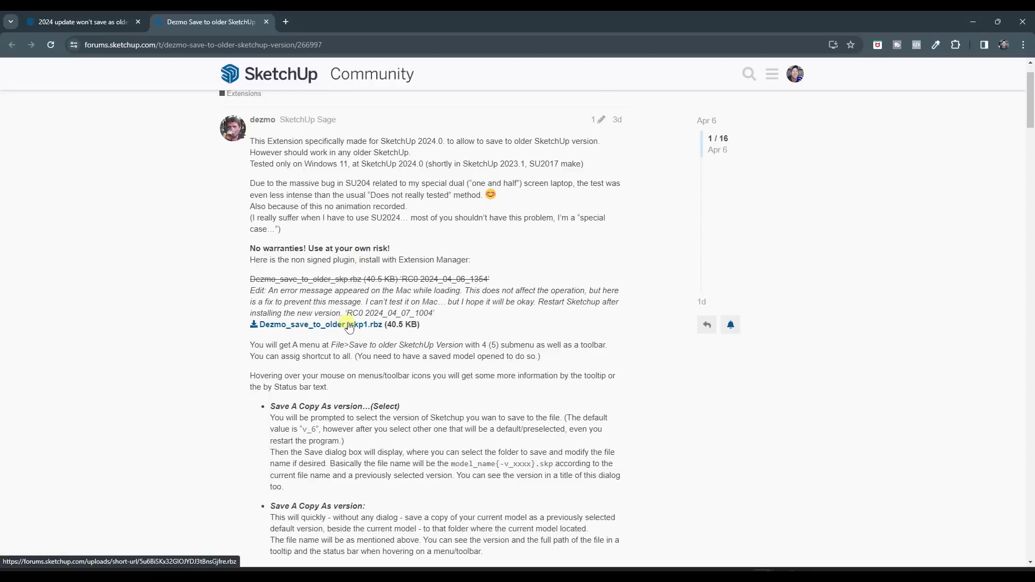
mouse_move(249, 252)
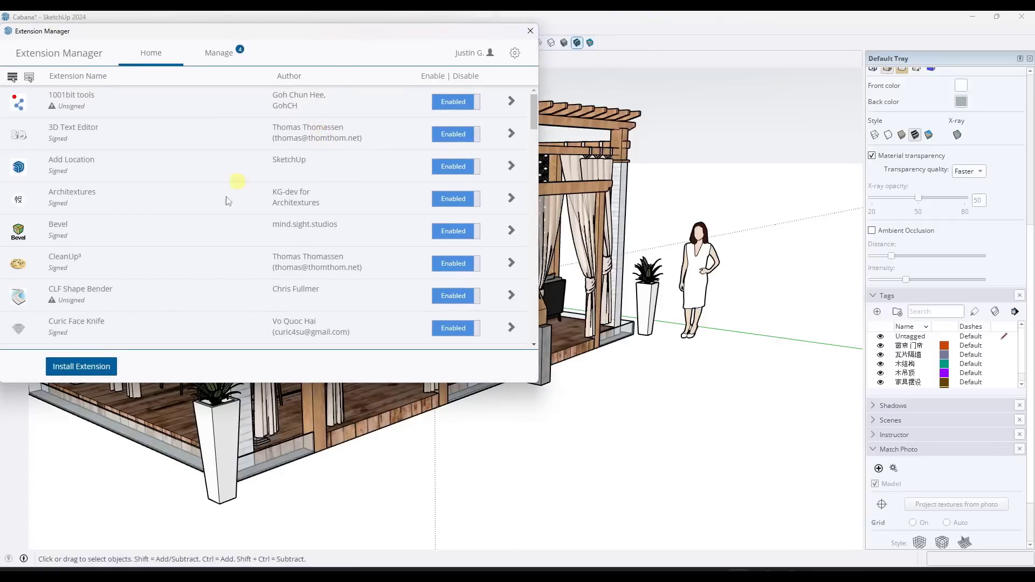
- Install Dezmo_save_to_older_skp1.rbz via Extension Manager and confirm it is listed as Enabled
left_click(81, 367)
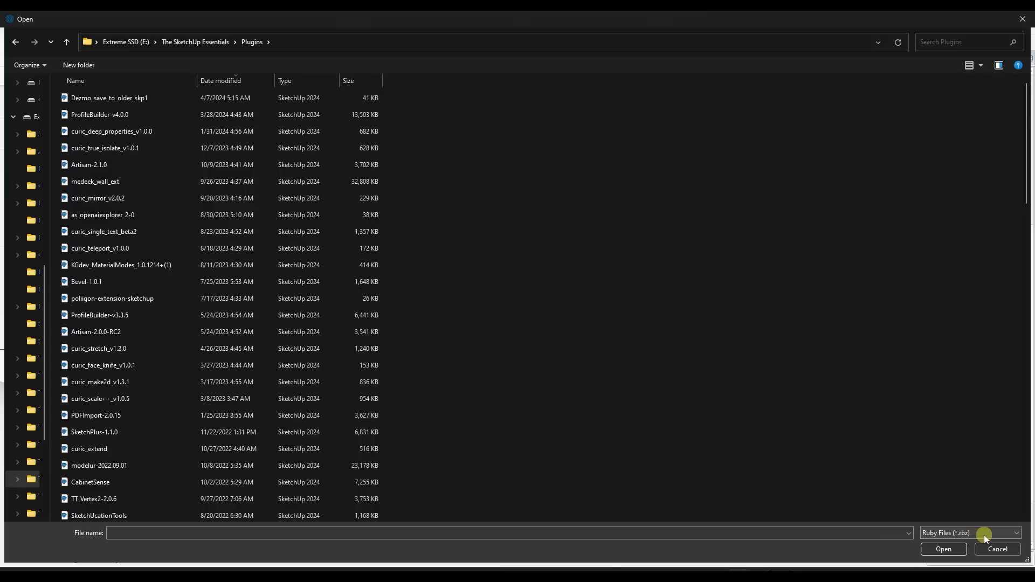
left_click(109, 98)
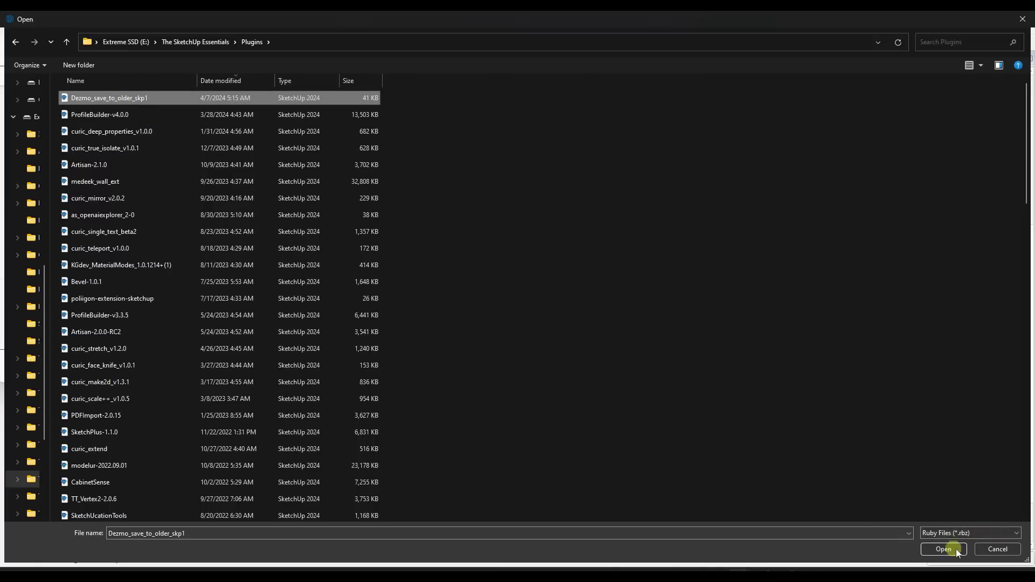
left_click(943, 549)
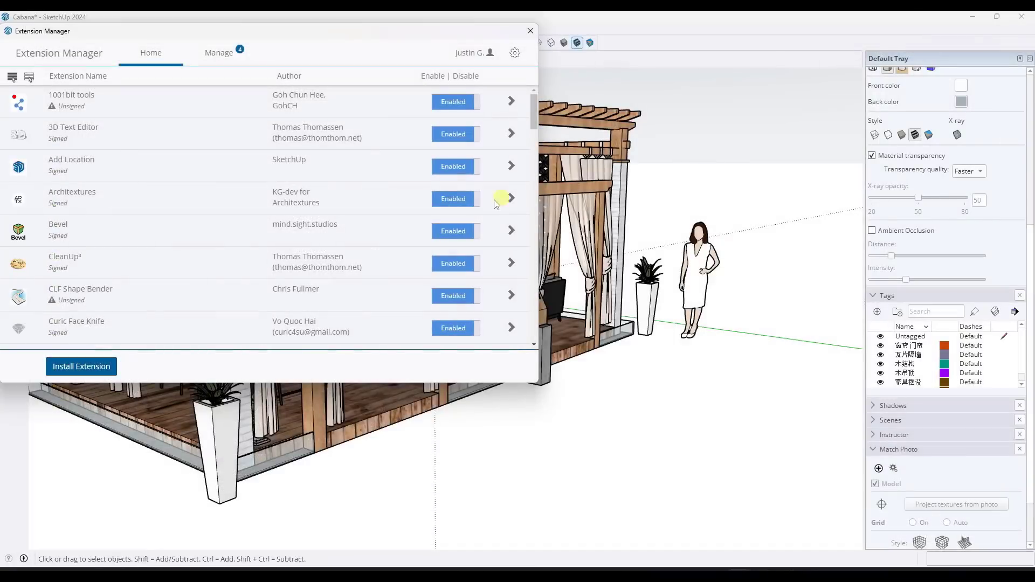
scroll("down", 3)
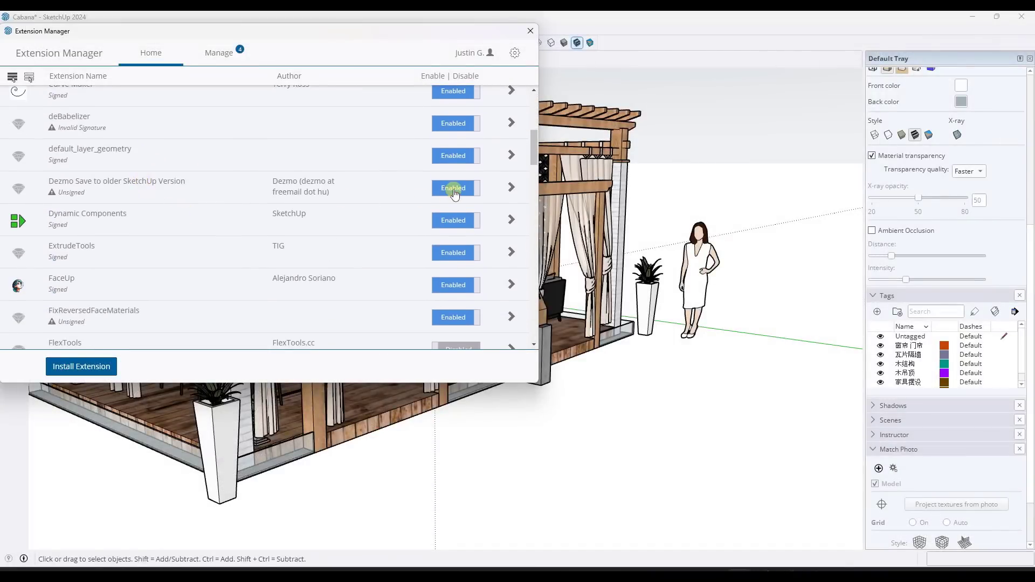
mouse_move(325, 184)
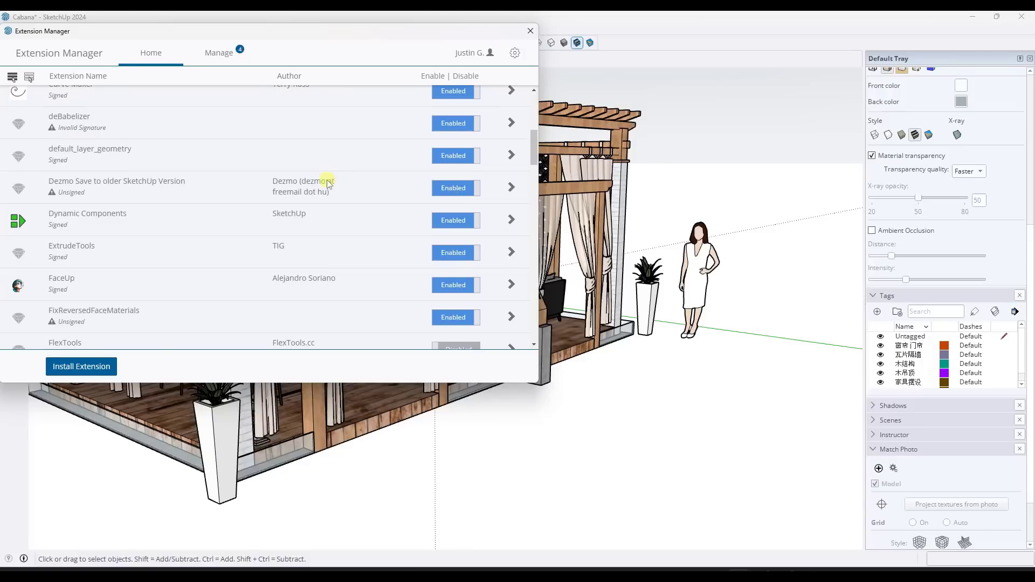
mouse_move(507, 53)
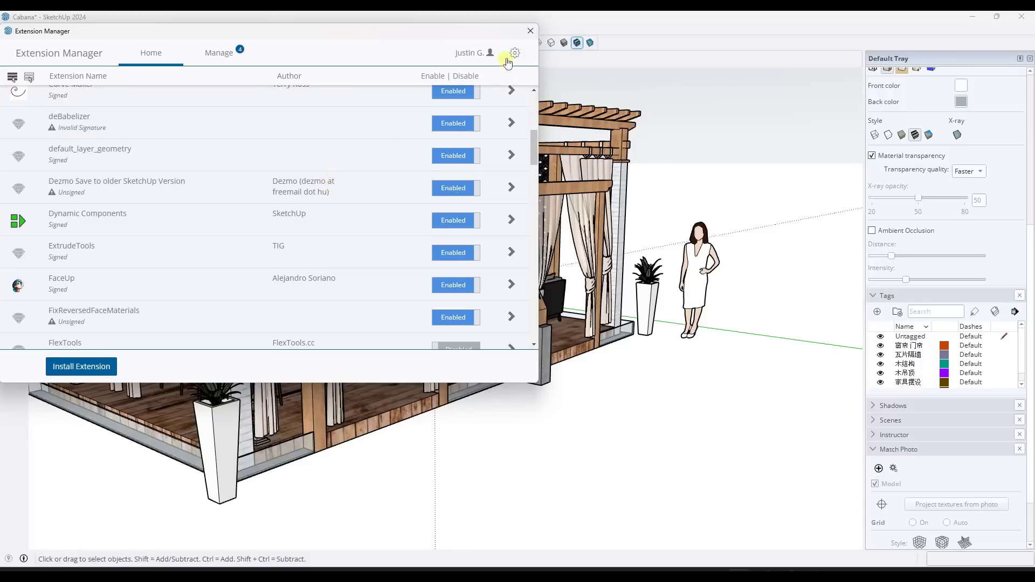
- Review the extension Loading Policy as Unrestricted in Extension Manager settings and return to the list
left_click(515, 53)
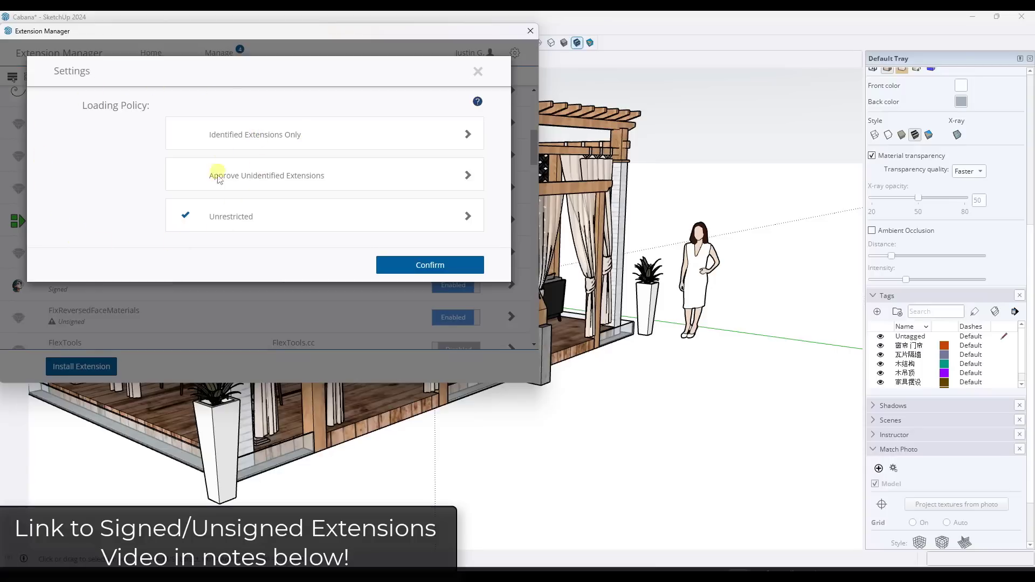
mouse_move(289, 218)
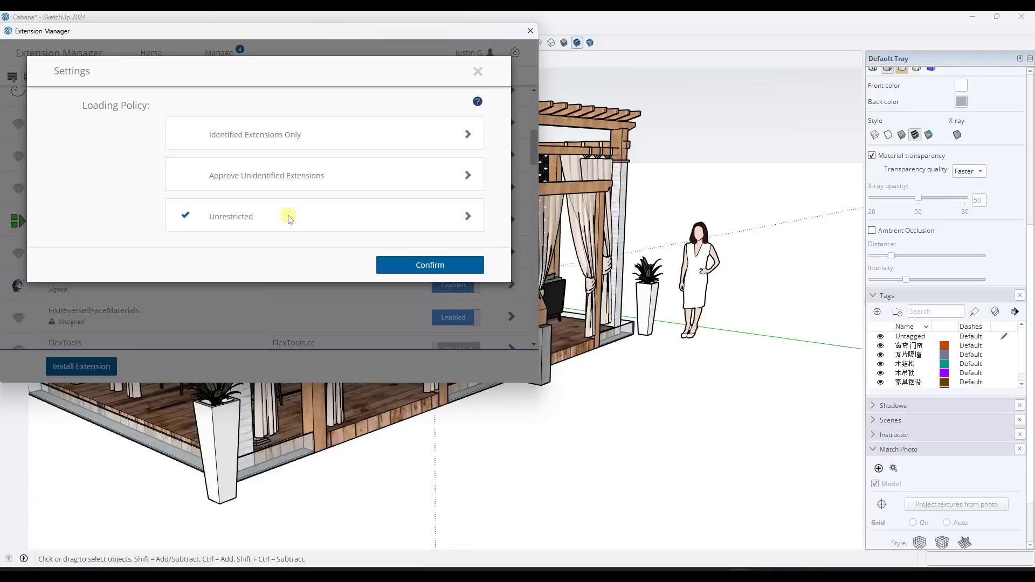
mouse_move(305, 90)
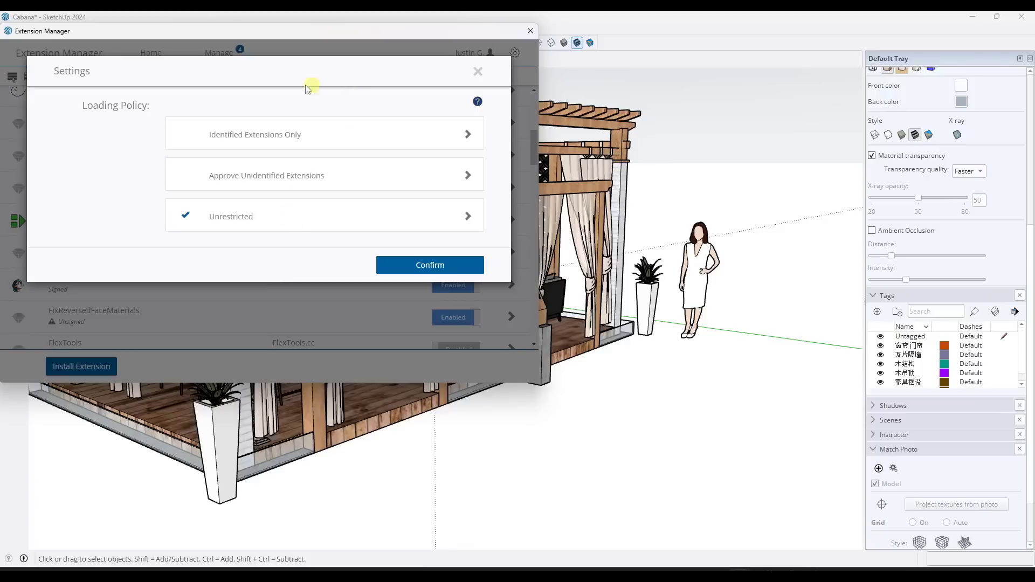
mouse_move(273, 182)
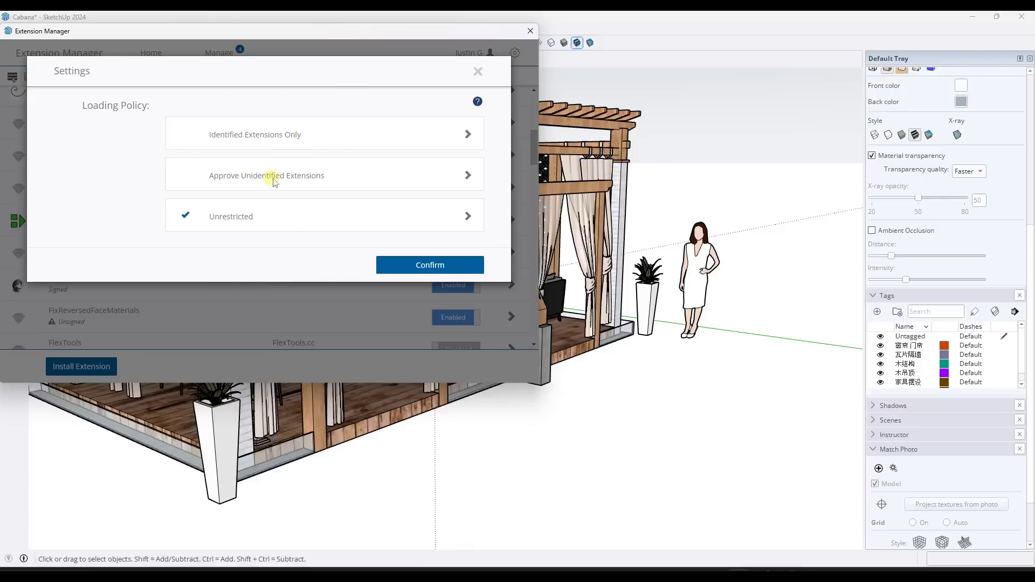
mouse_move(343, 181)
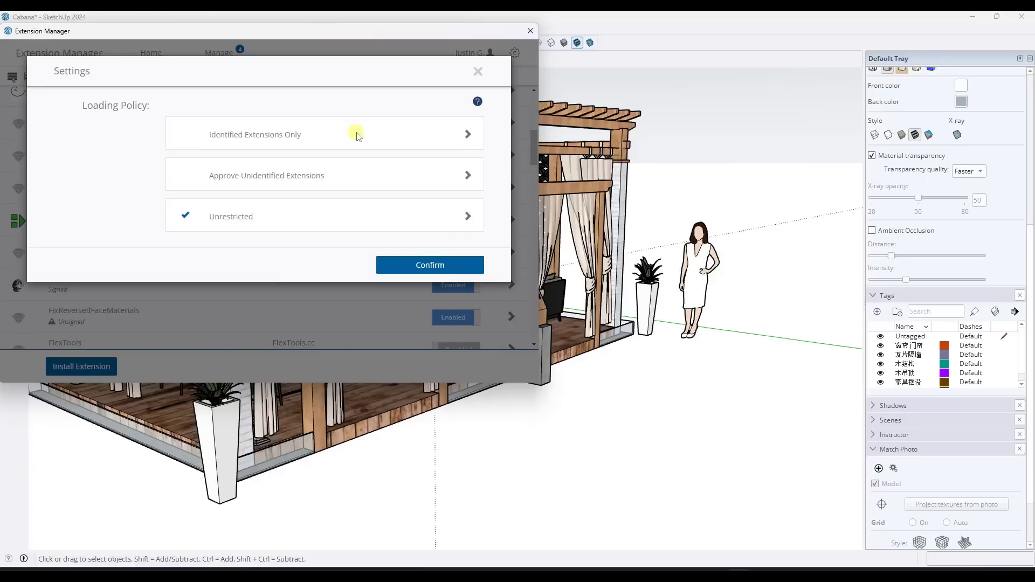
mouse_move(165, 109)
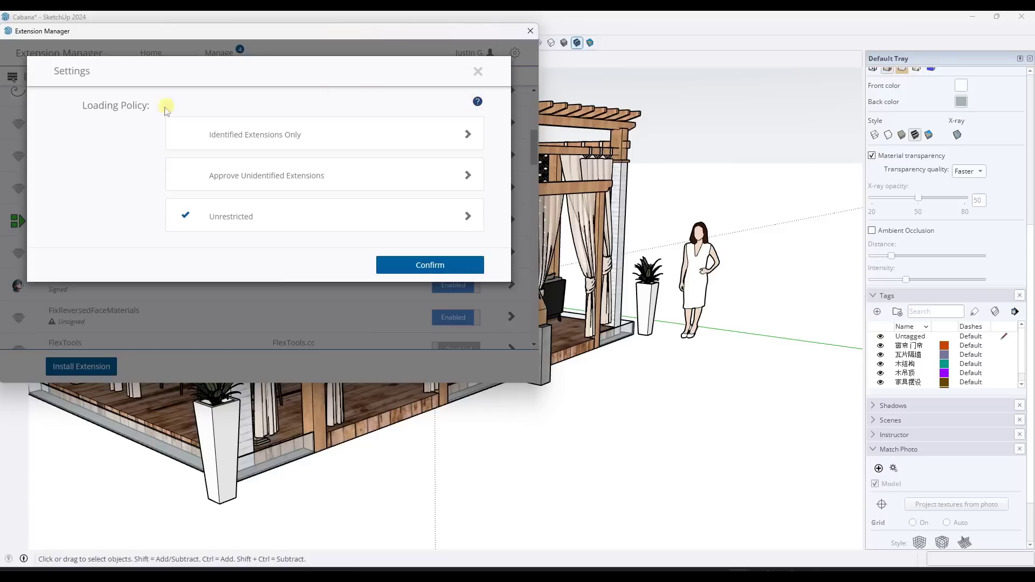
mouse_move(492, 98)
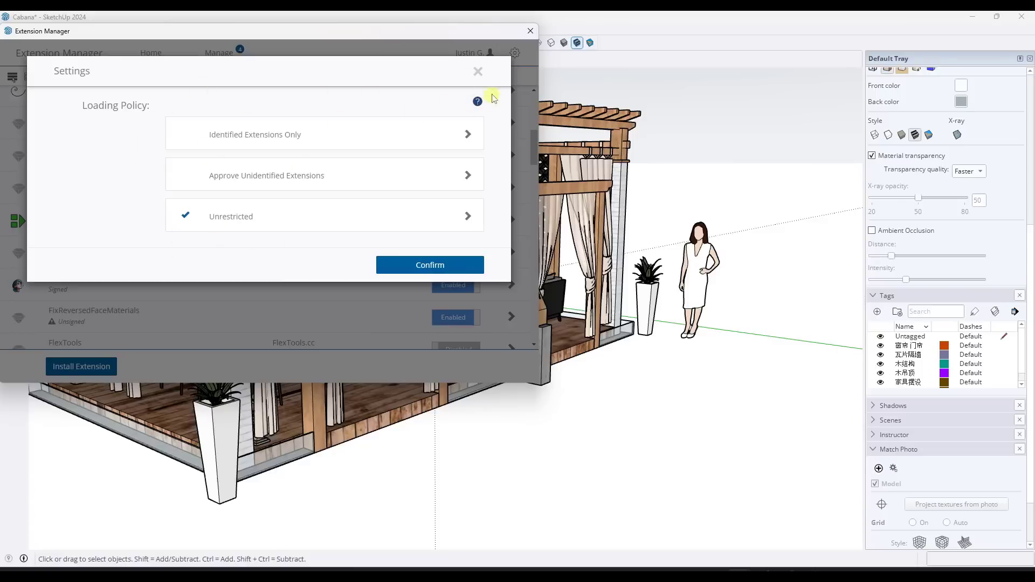
left_click(429, 265)
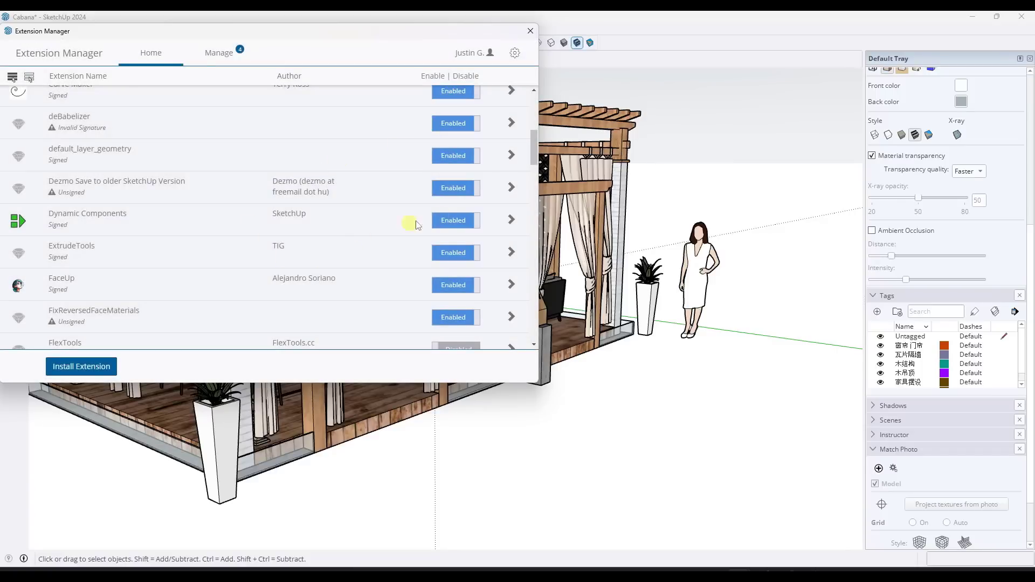
mouse_move(514, 53)
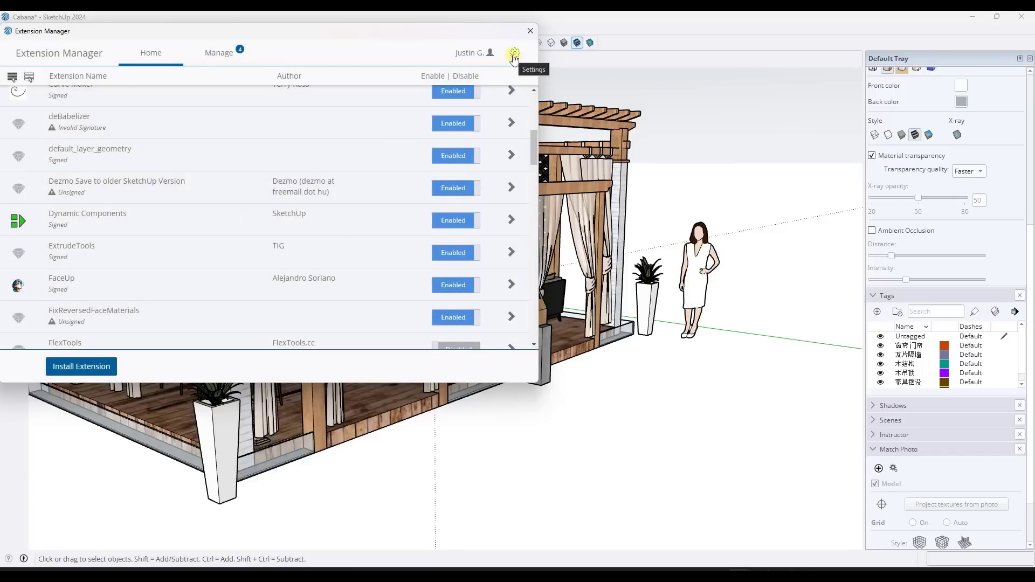
mouse_move(530, 31)
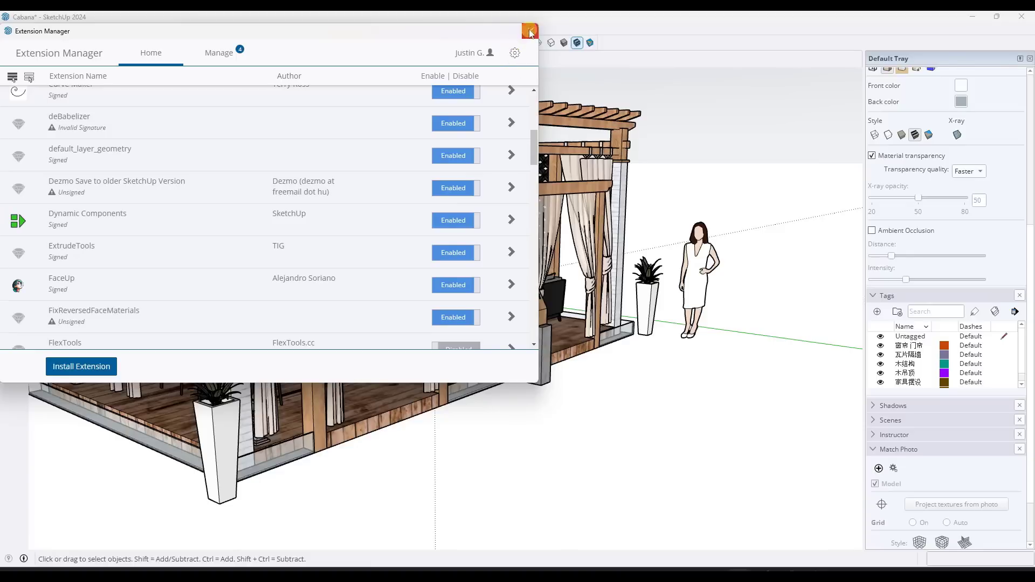
- Close Extension Manager, browse the new Save to older SketchUp Version commands, and cancel the version picker
left_click(529, 31)
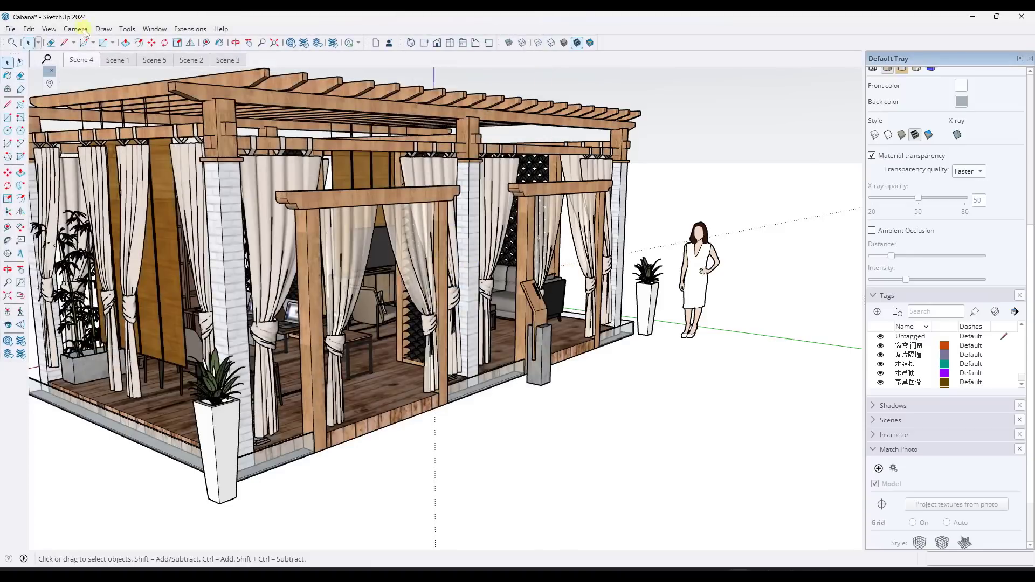
left_click(10, 28)
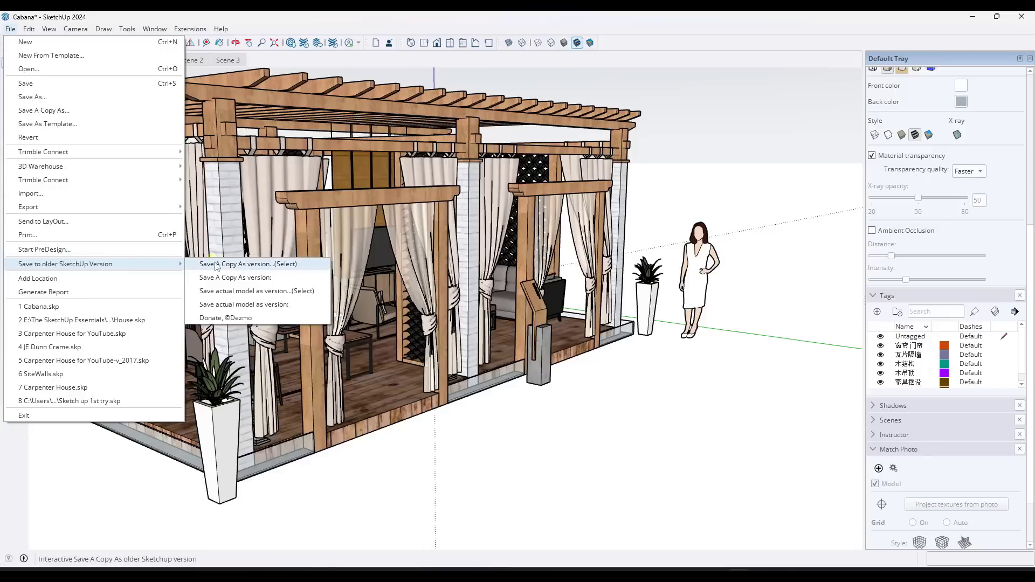
mouse_move(246, 283)
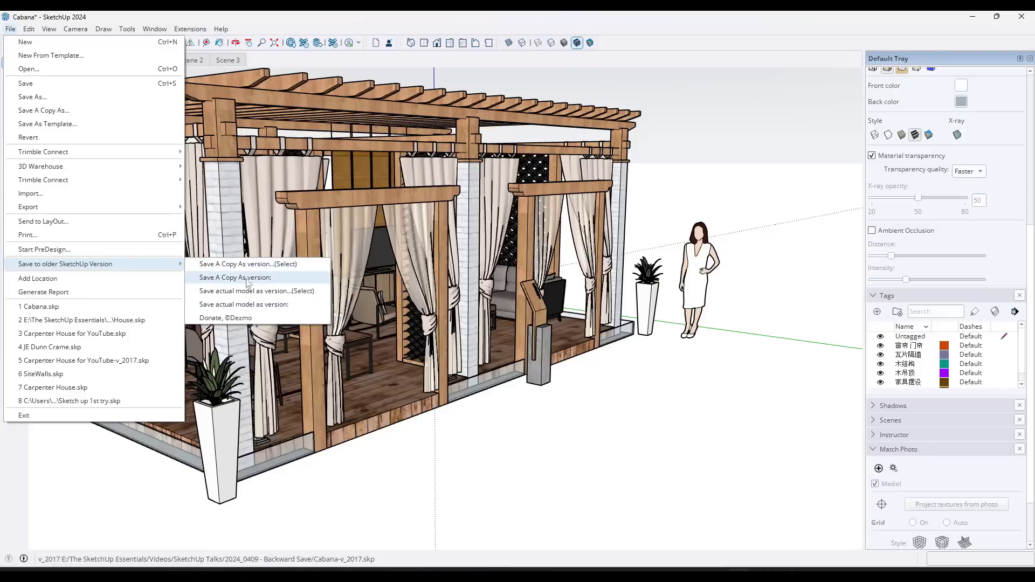
mouse_move(248, 263)
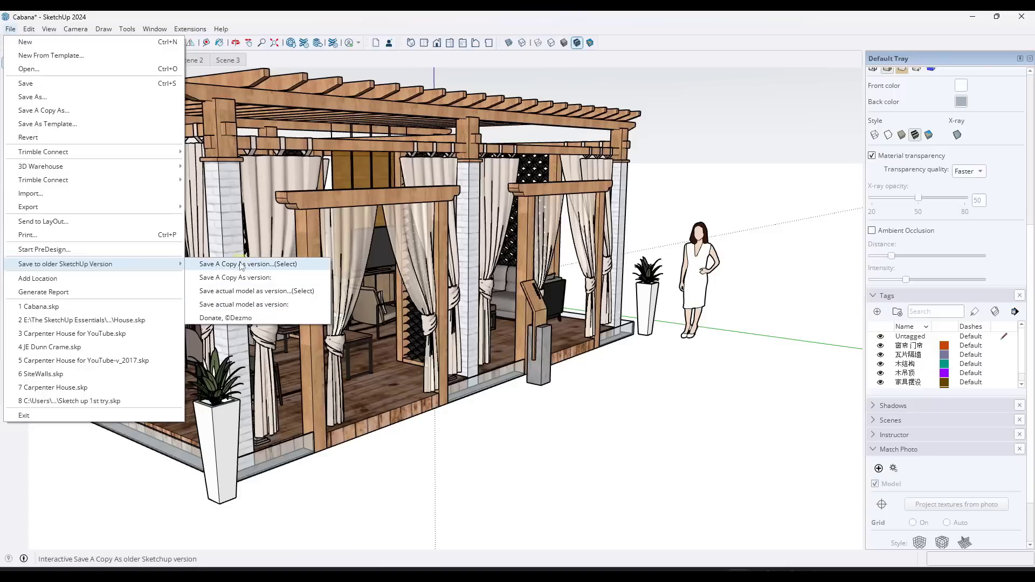
mouse_move(256, 292)
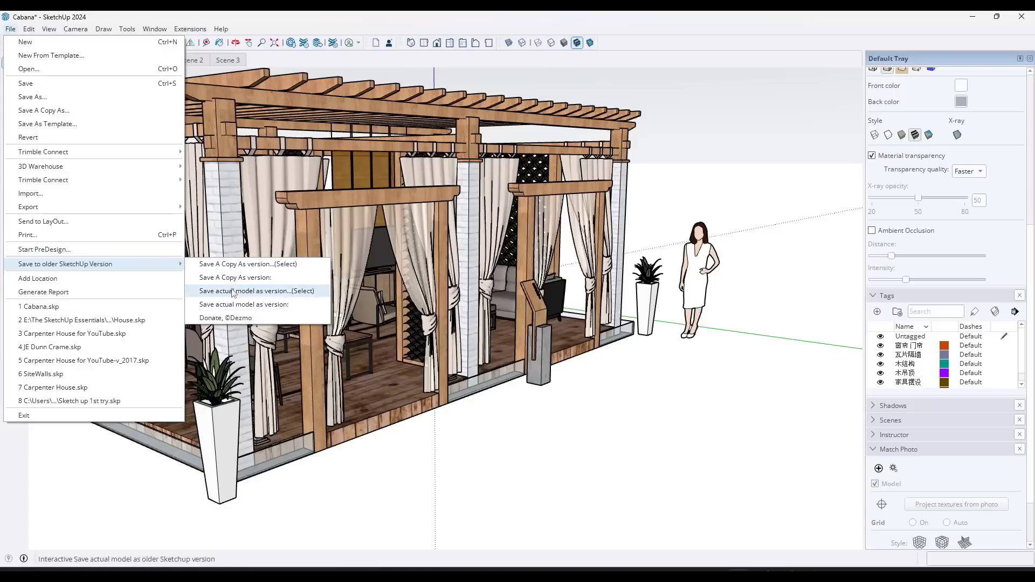
mouse_move(244, 304)
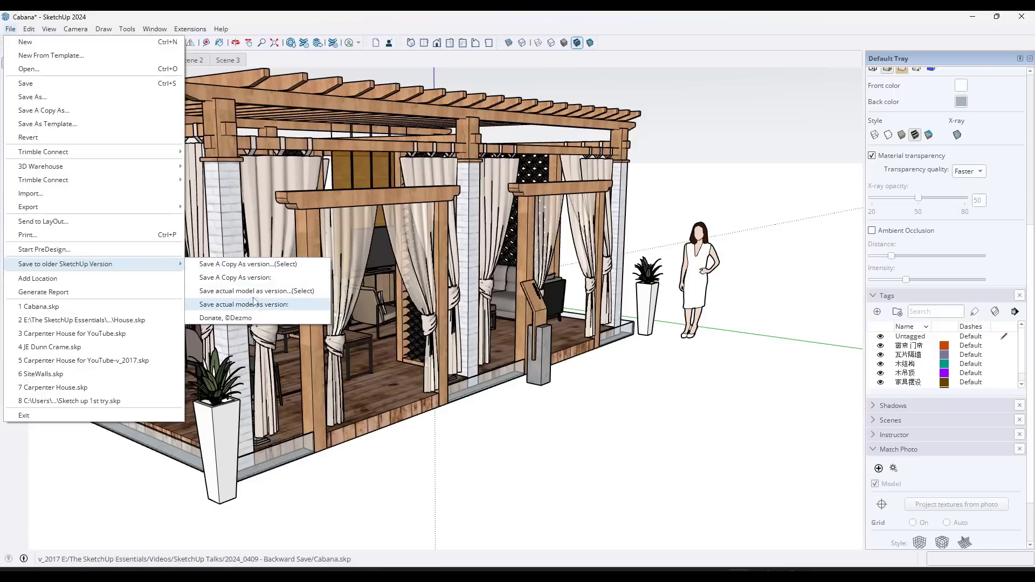
mouse_move(257, 291)
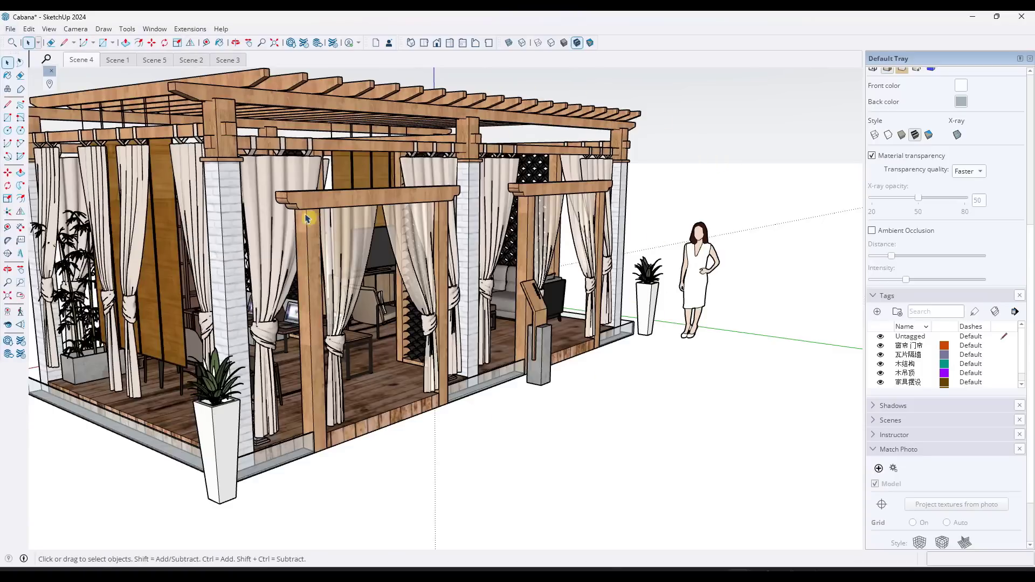
left_click(10, 28)
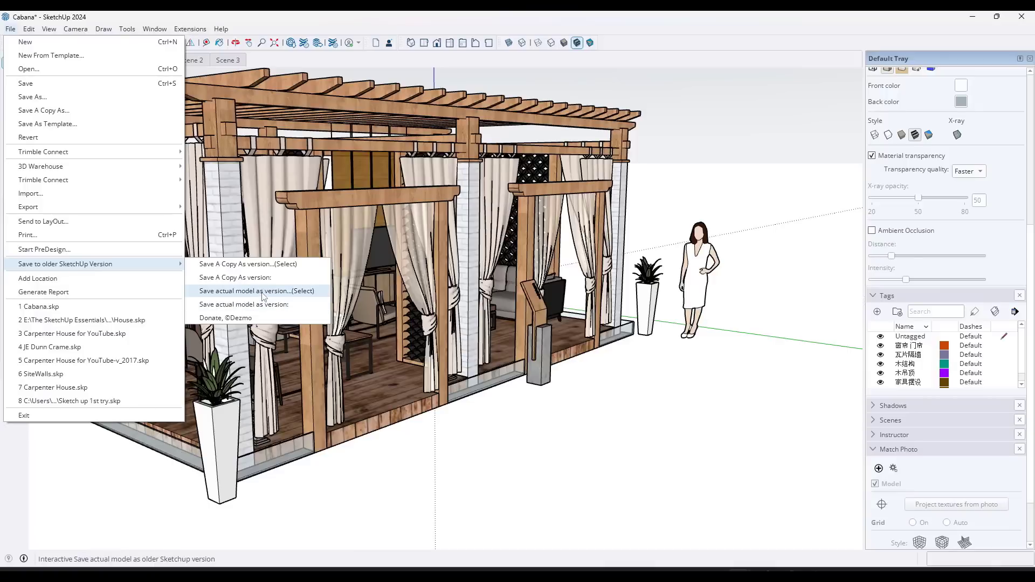
left_click(257, 290)
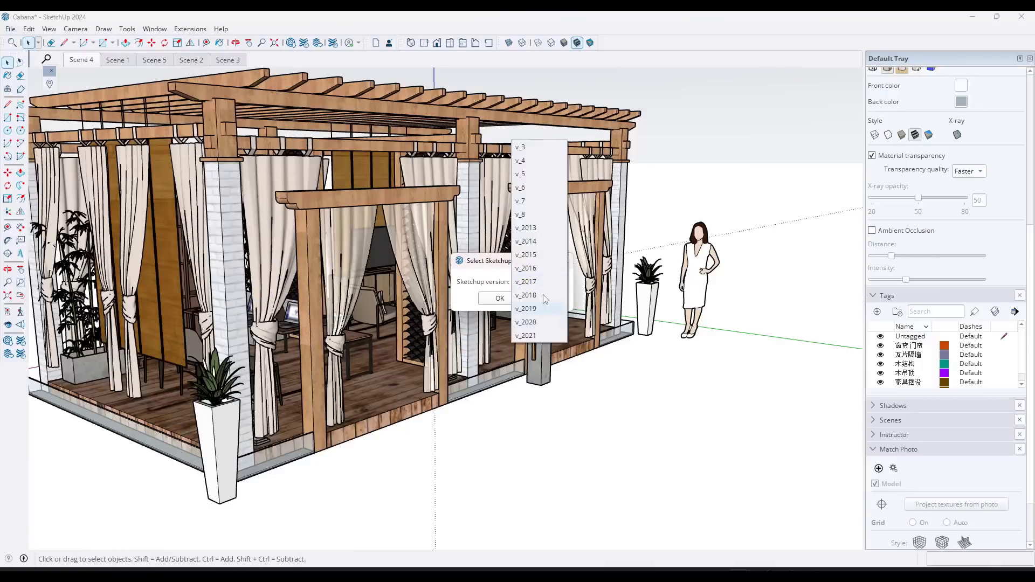
mouse_move(529, 150)
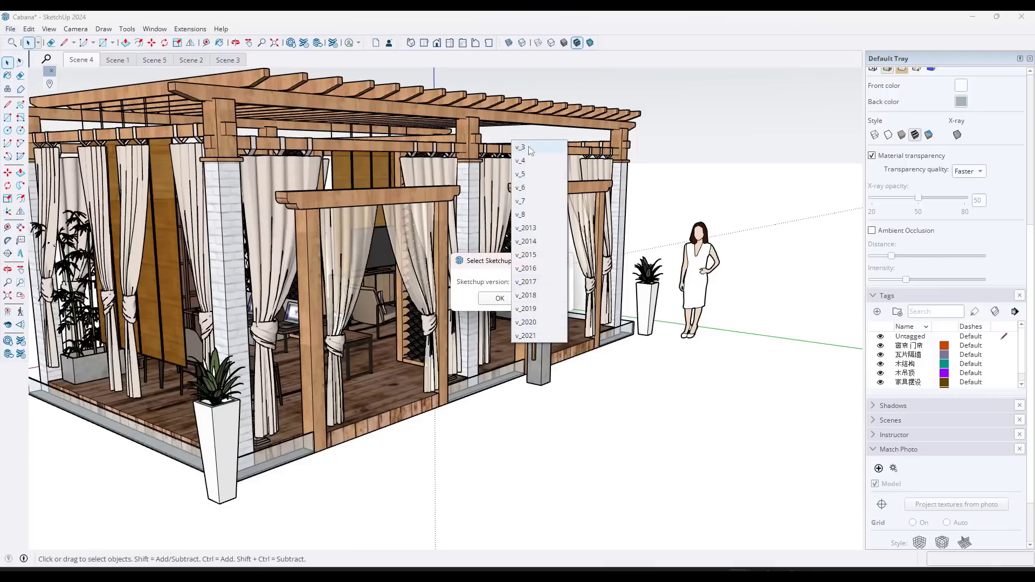
left_click(525, 281)
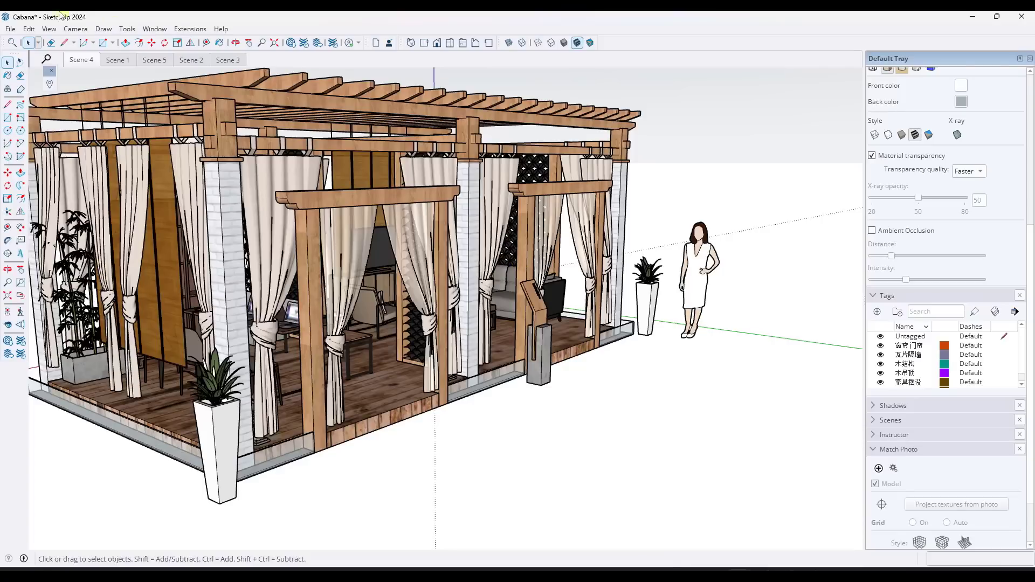
- Save a copy of the model as version v_2017, named Cabana-v_2017
left_click(10, 28)
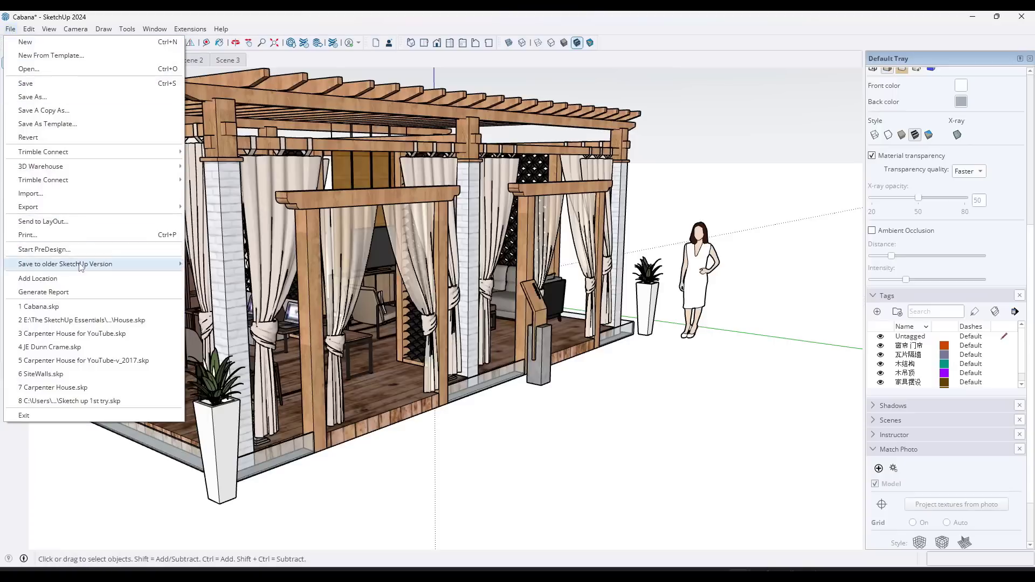
left_click(64, 264)
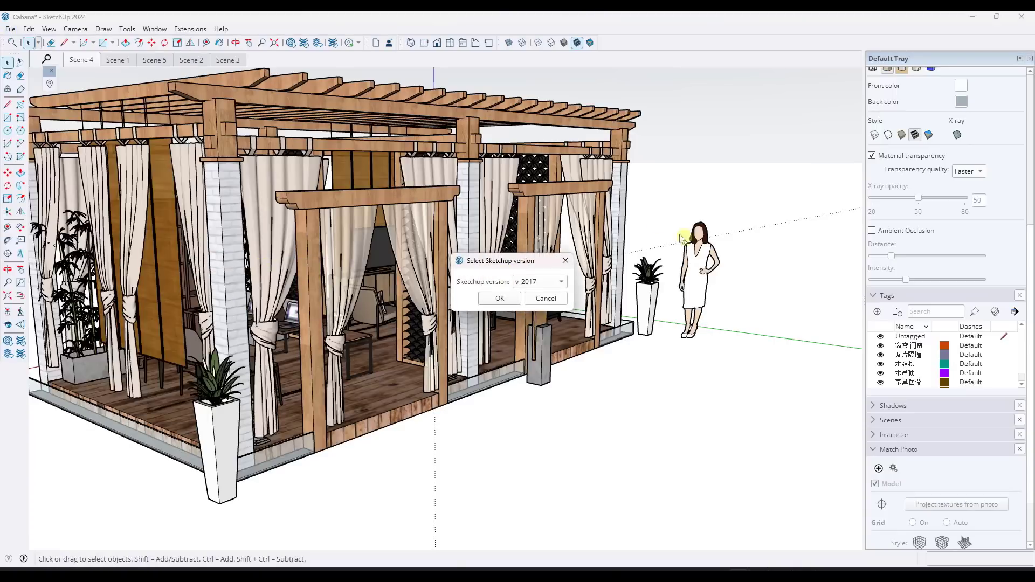
left_click(561, 281)
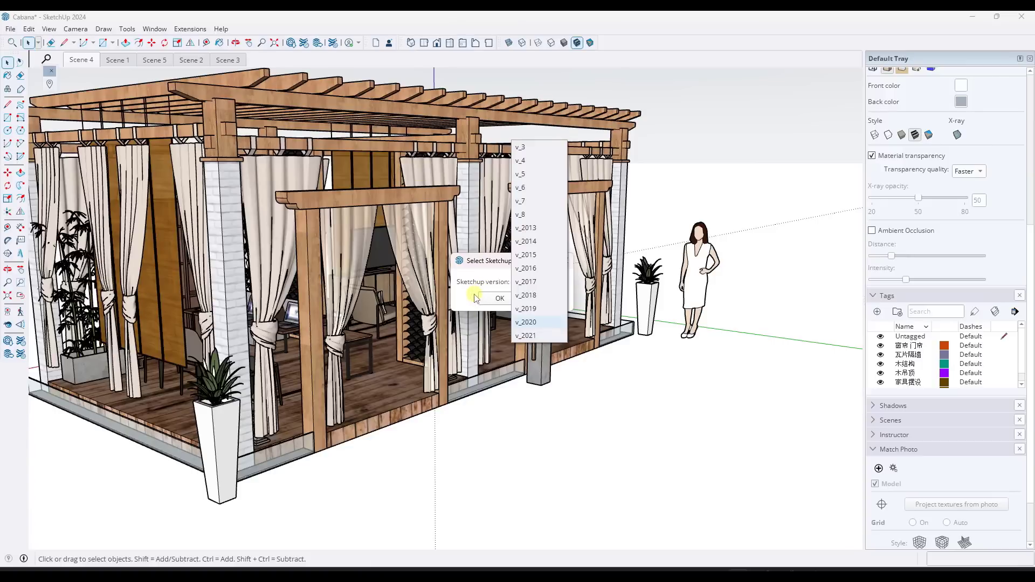
left_click(525, 281)
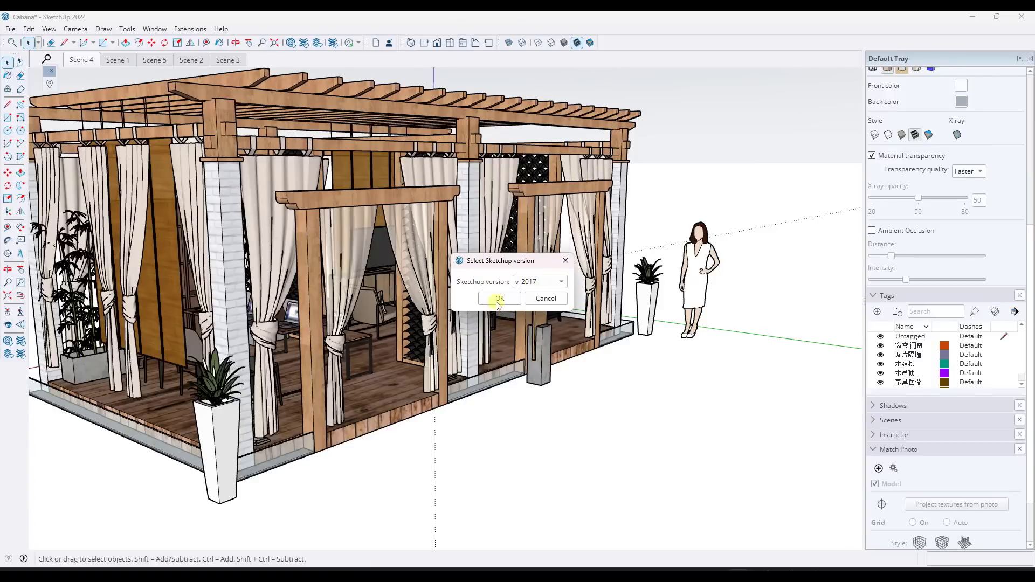
left_click(499, 299)
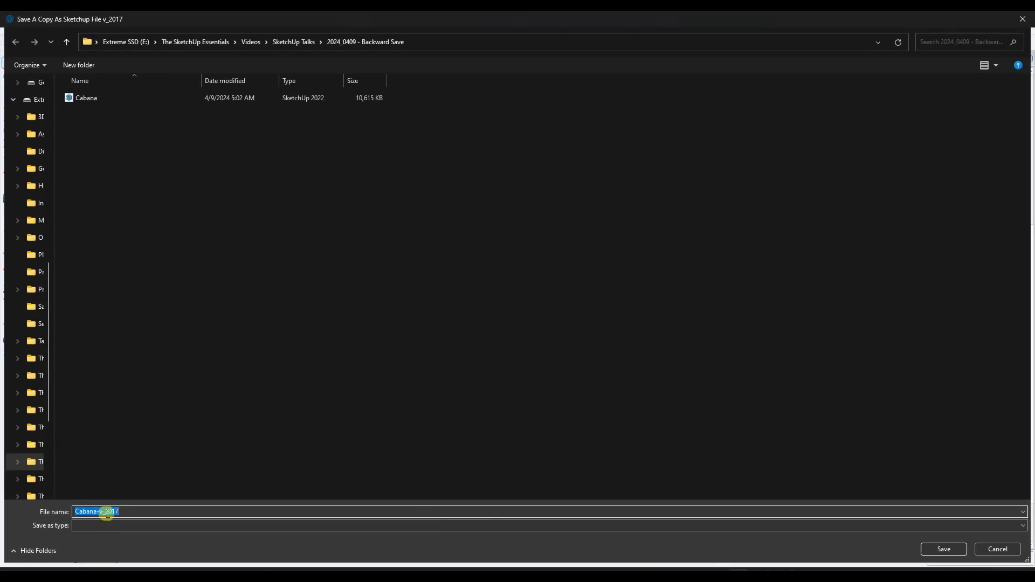
left_click(943, 549)
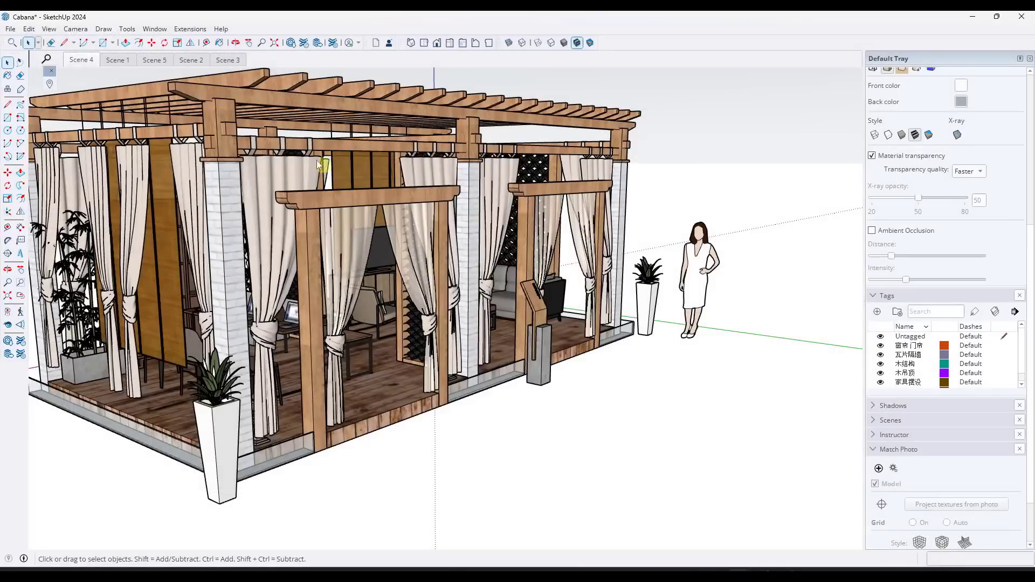
- Open Cabana-v_2017.skp, acknowledging the 'file is version 17.0.1' warning
left_click(10, 28)
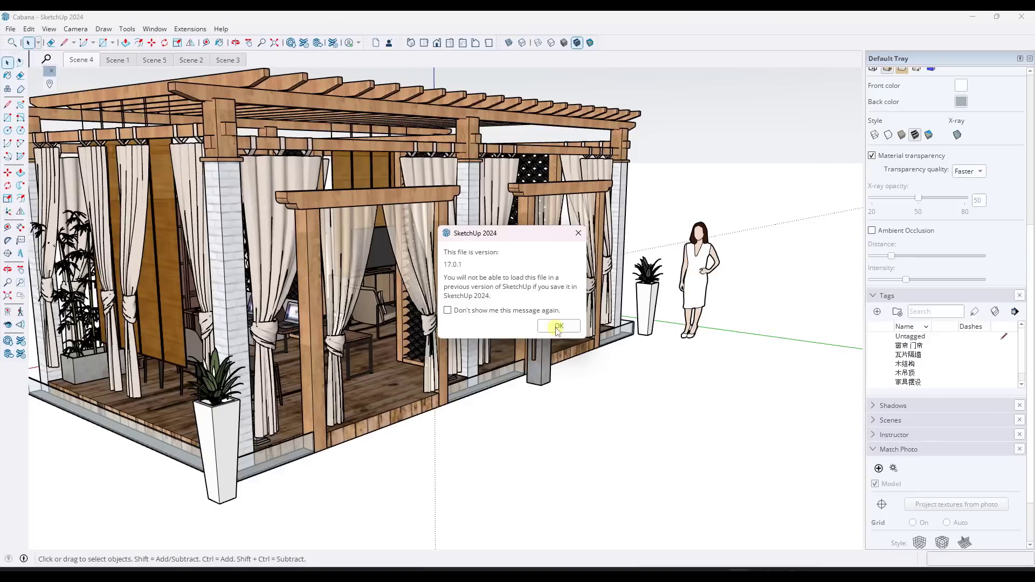
left_click(557, 327)
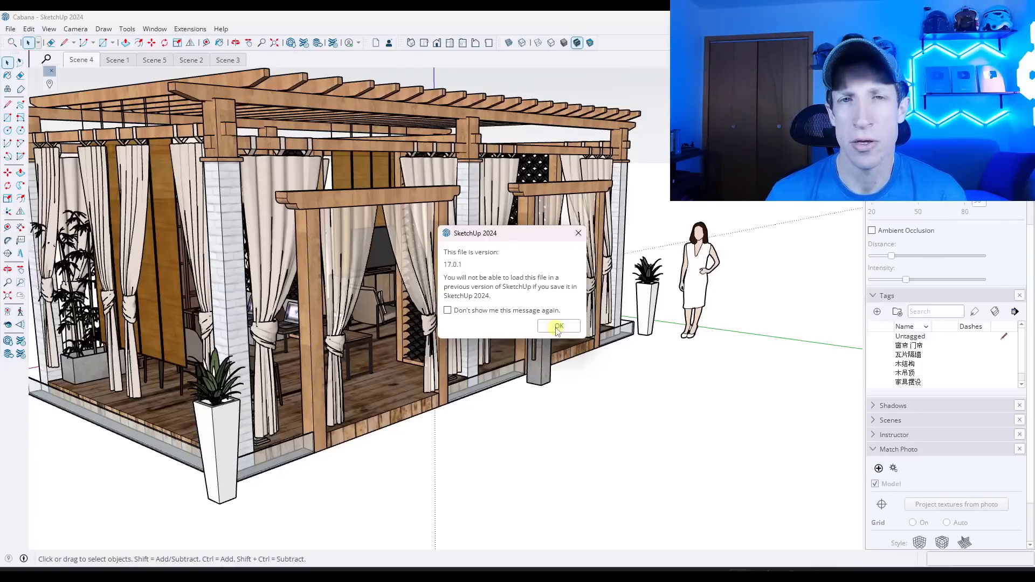
left_click(558, 326)
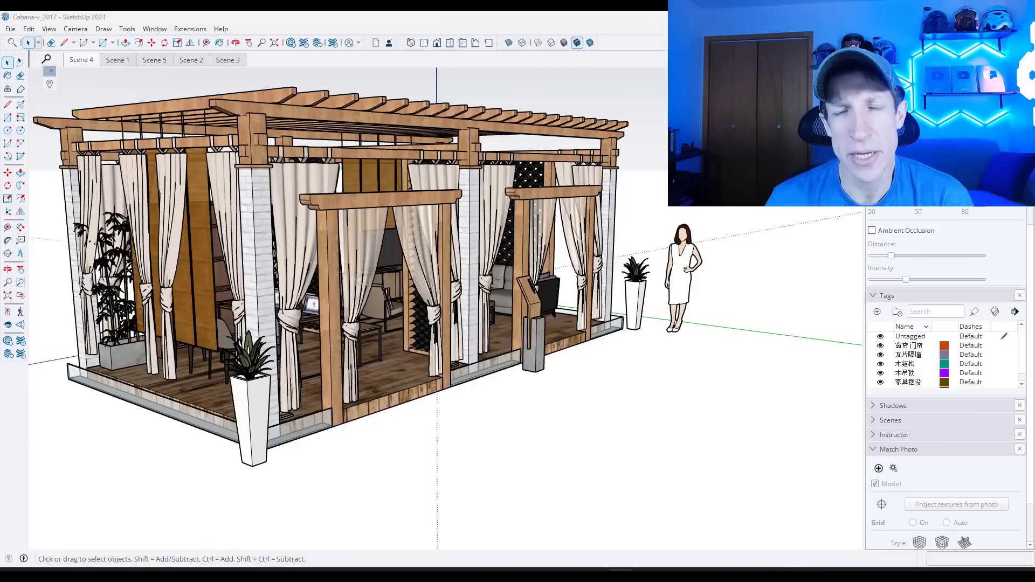